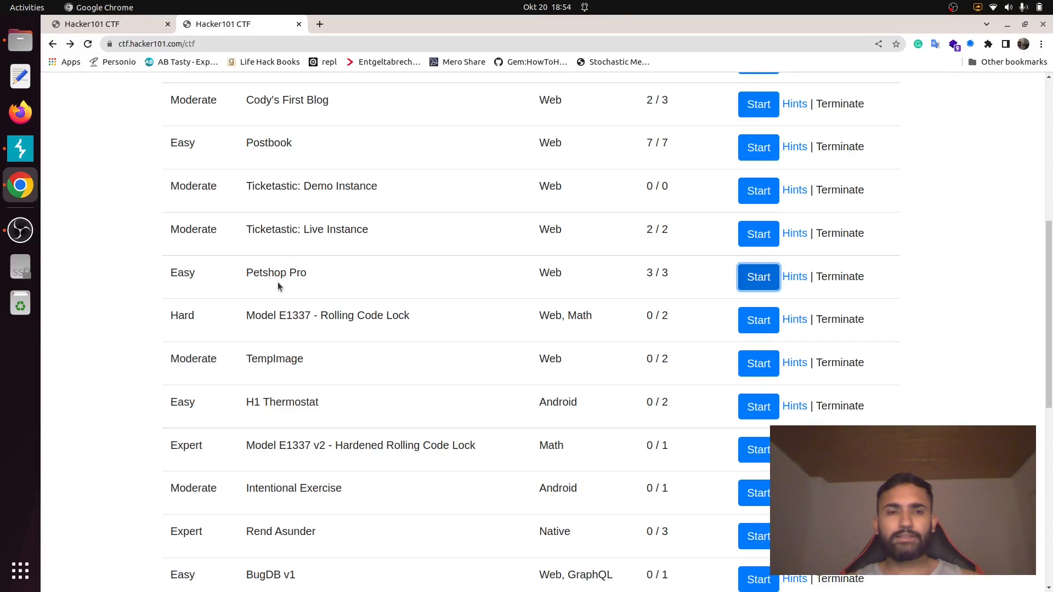
Start the Petshop Pro challenge and open its running instance's home page.
{"action": "left_click", "coordinate": [758, 276]}
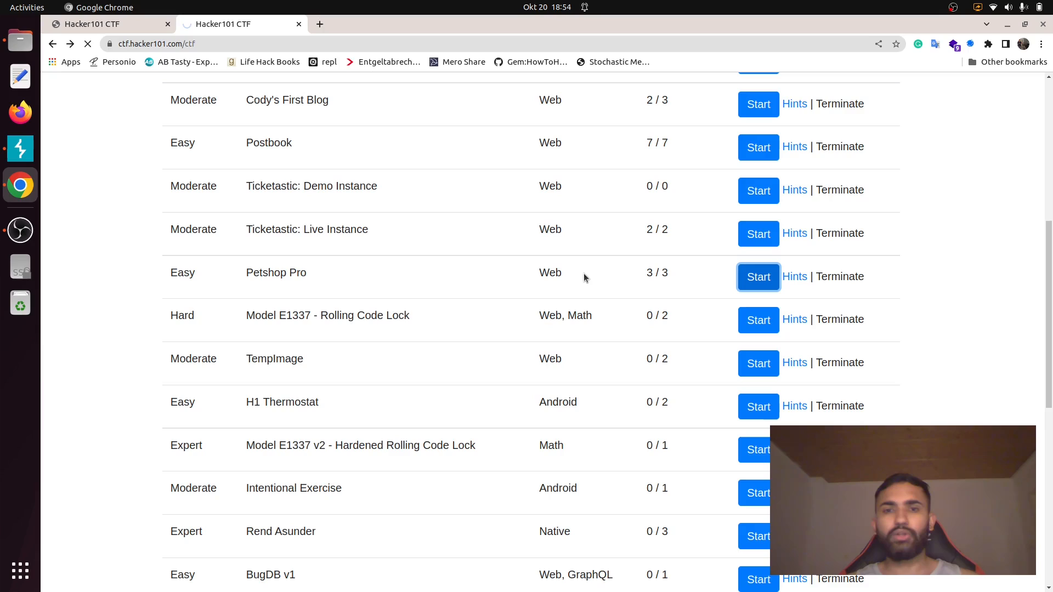
{"action": "left_click", "coordinate": [758, 276]}
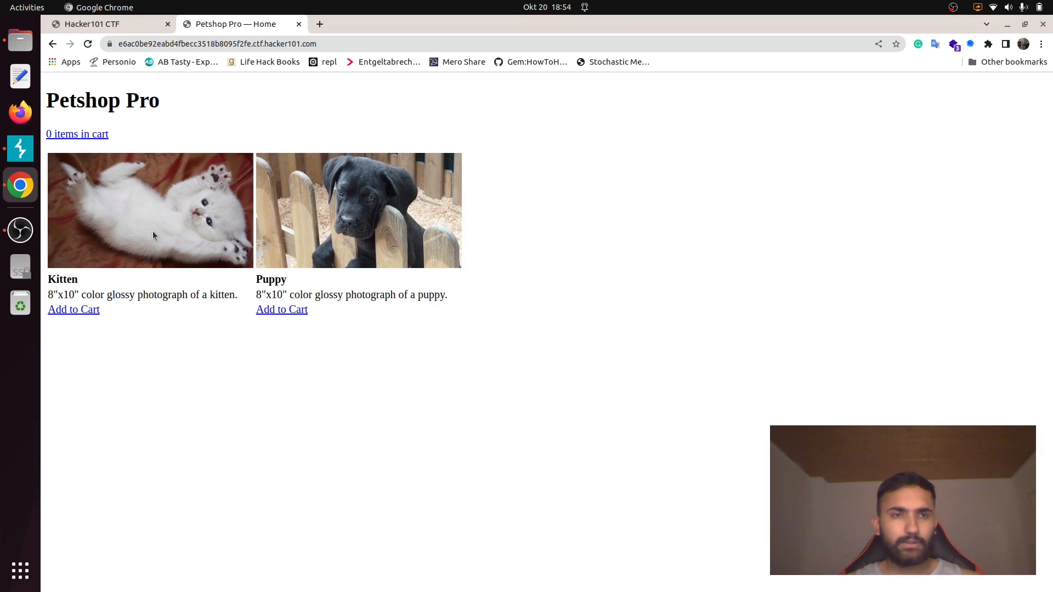
Add the Kitten to the cart and proceed to the $8.95 checkout page.
{"action": "left_click", "coordinate": [73, 309]}
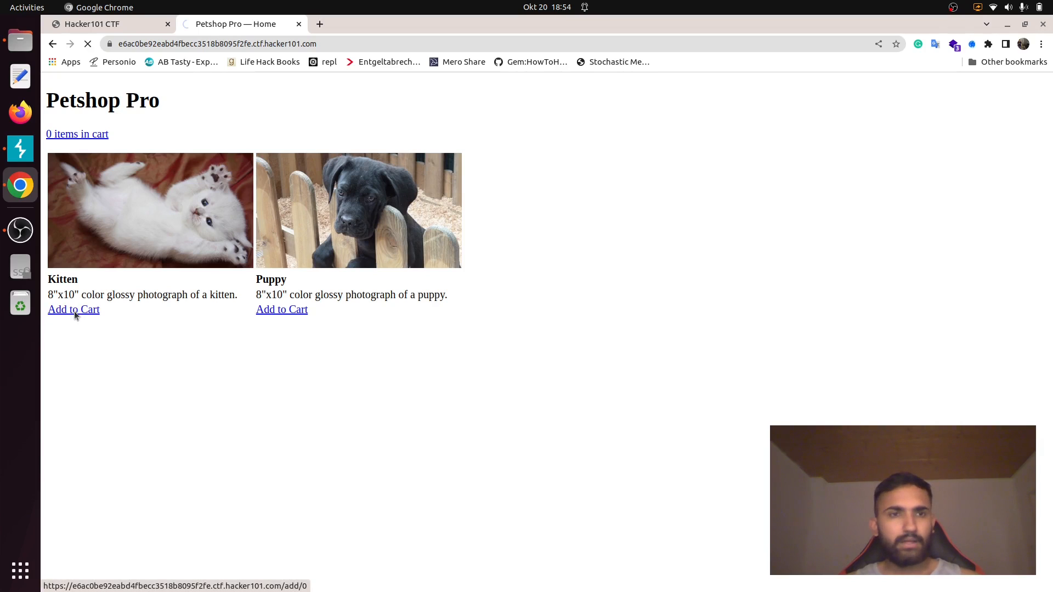
{"action": "left_click", "coordinate": [74, 310]}
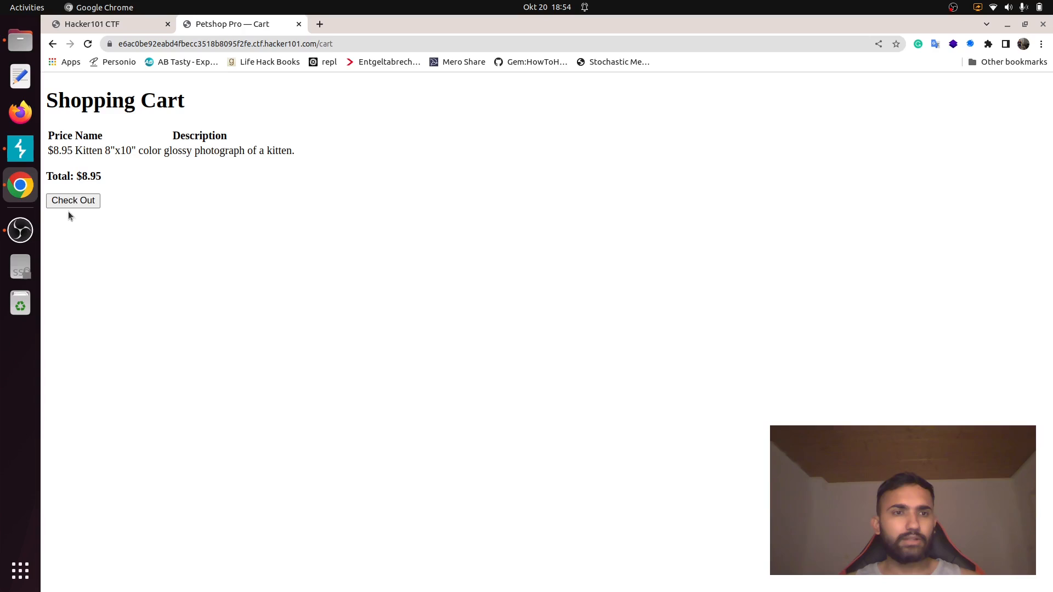
{"action": "left_click", "coordinate": [72, 200]}
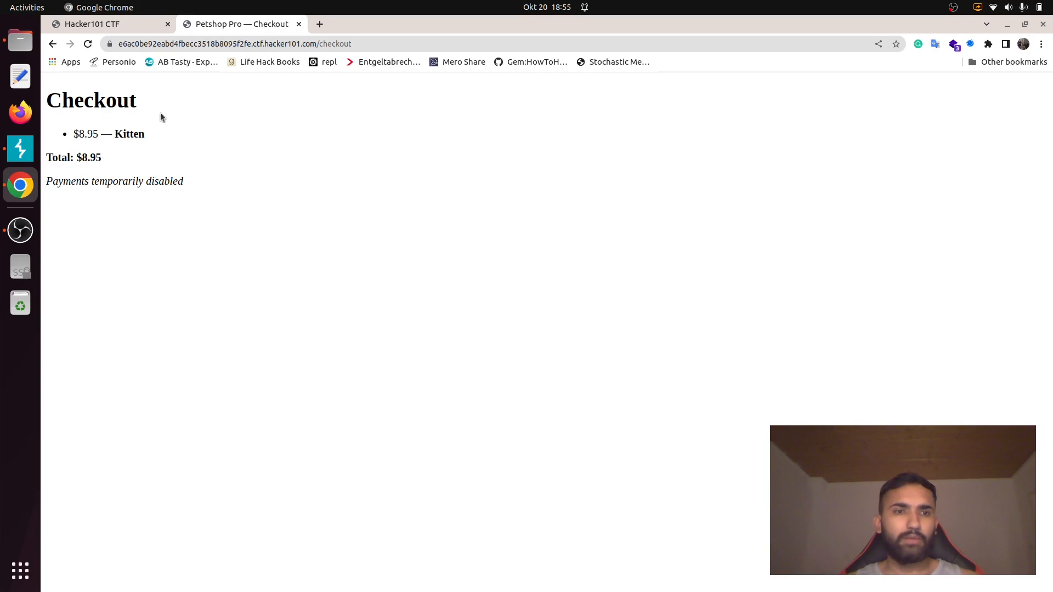
Glance at the Petshop Pro hints, return to checkout, and confirm the 127.0.0.1:8080 proxy is enabled.
{"action": "left_click", "coordinate": [92, 24]}
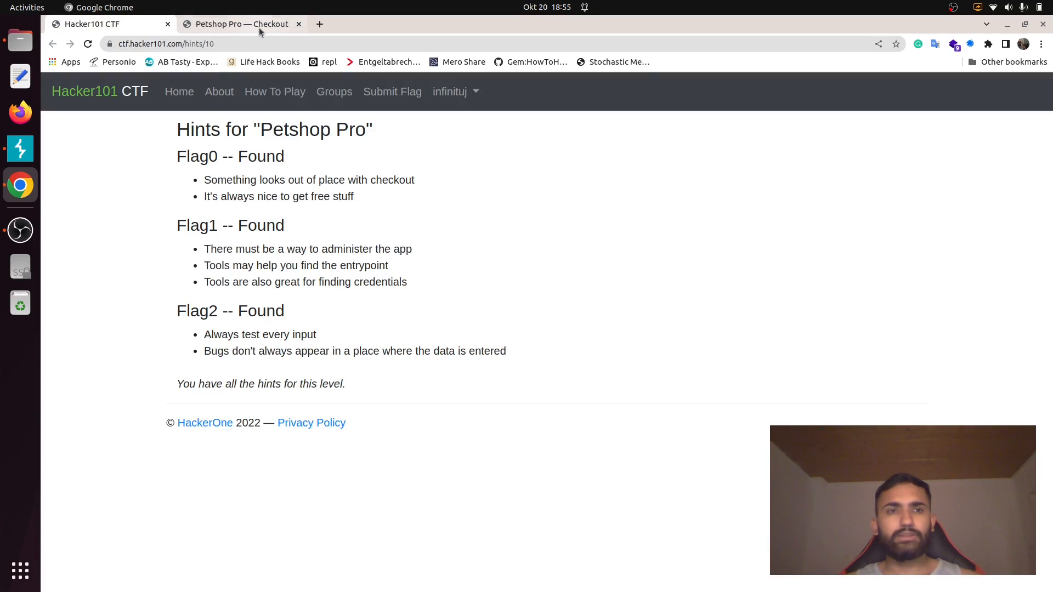
{"action": "left_click", "coordinate": [242, 24]}
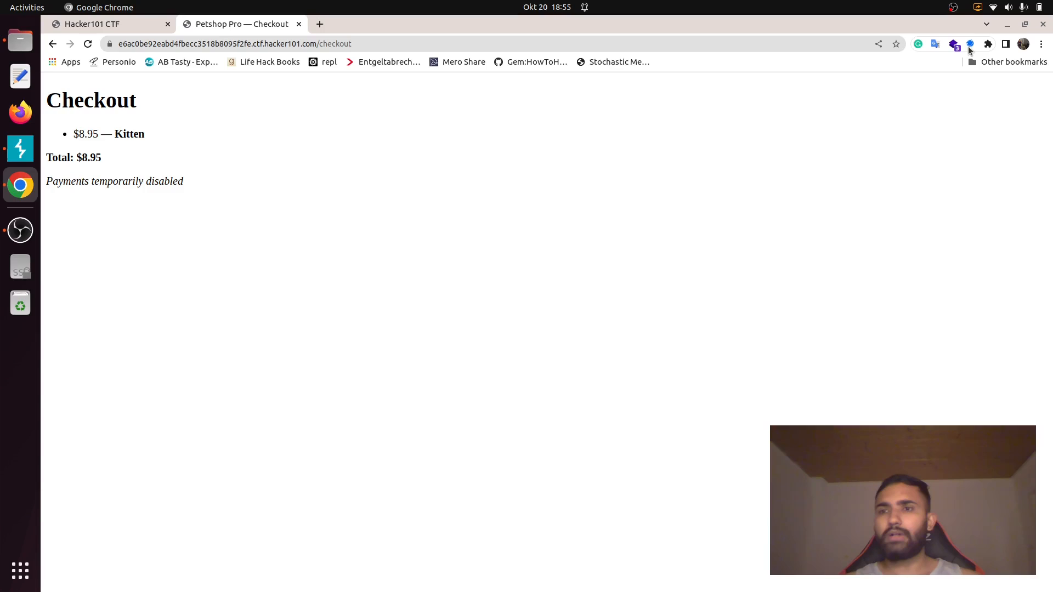
{"action": "left_click", "coordinate": [970, 44]}
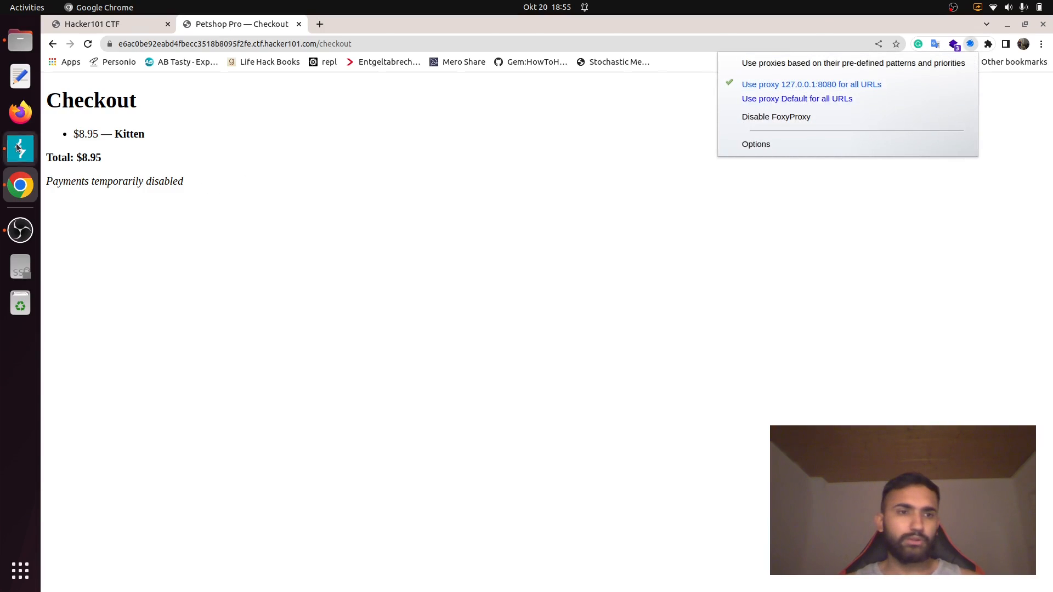
Select the POST /checkout request in Proxy history and copy its encoded cart value for the Decoder.
{"action": "left_click", "coordinate": [20, 148]}
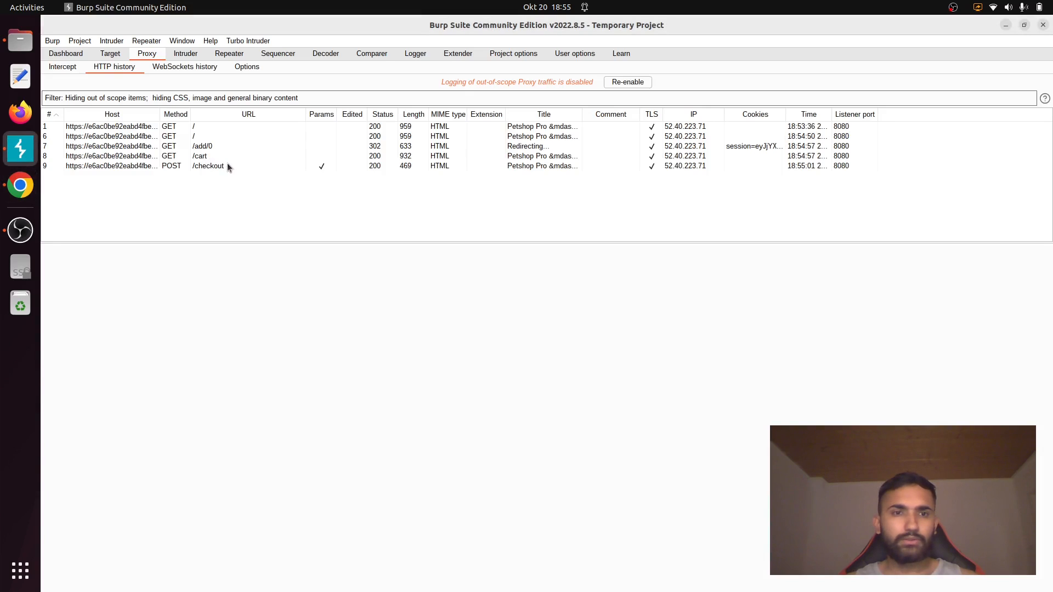
{"action": "left_click", "coordinate": [208, 166]}
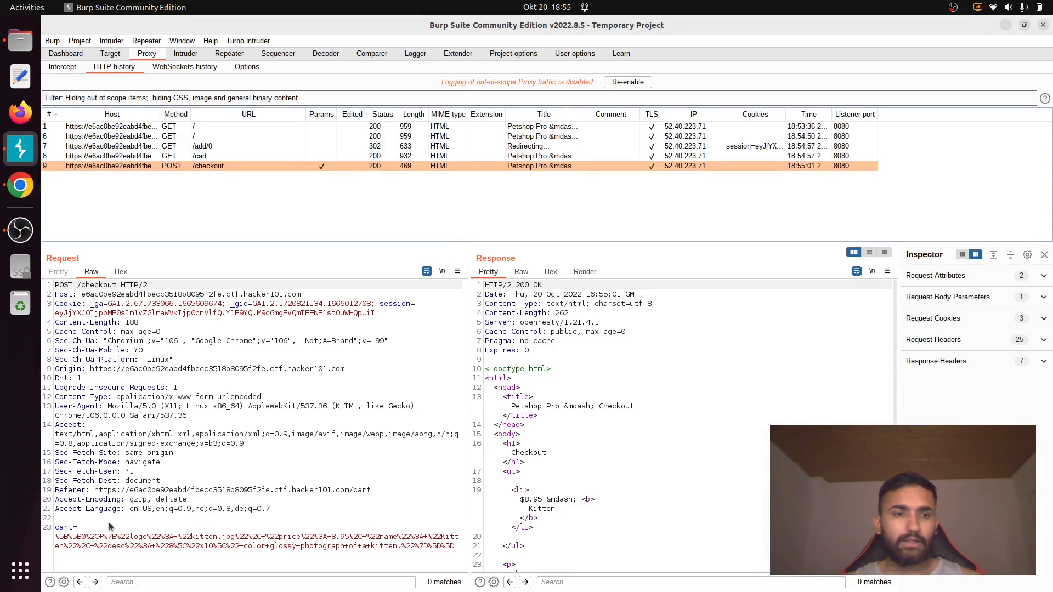
{"action": "left_click_drag", "start_coordinate": [55, 537], "coordinate": [420, 545]}
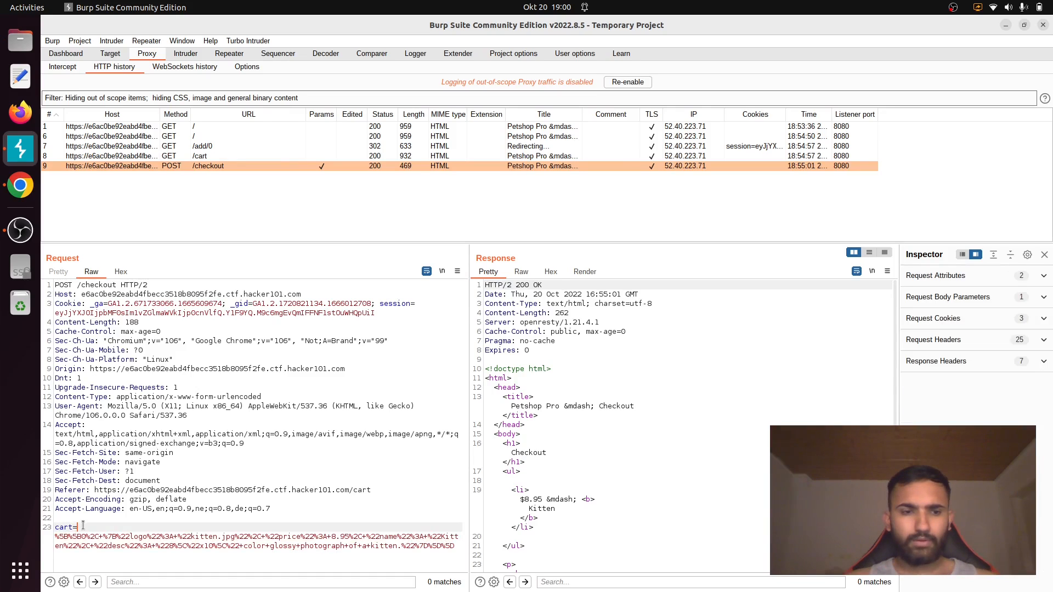
{"action": "left_click_drag", "start_coordinate": [55, 537], "coordinate": [454, 547]}
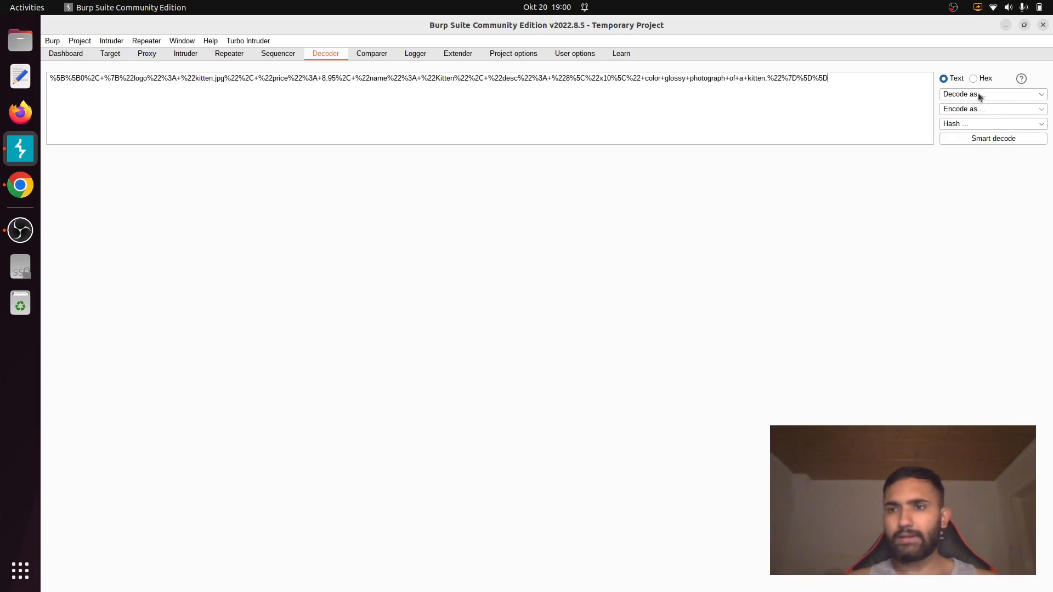
URL-decode the cart JSON, change the Kitten price to 0, and URL-encode it again.
{"action": "left_click", "coordinate": [994, 94]}
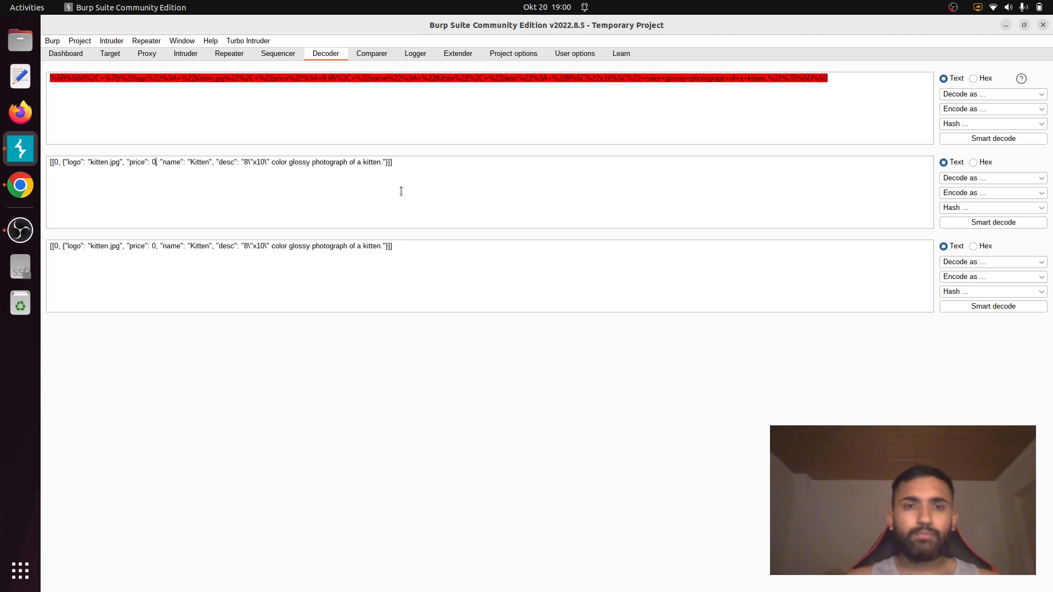
{"action": "mouse_move", "coordinate": [852, 189]}
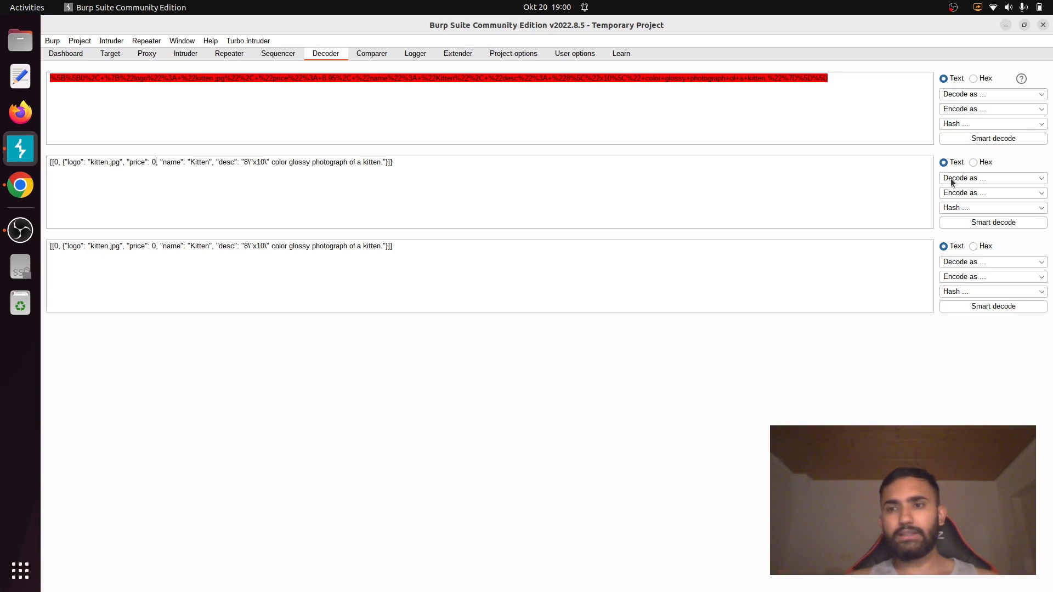
{"action": "left_click", "coordinate": [993, 192]}
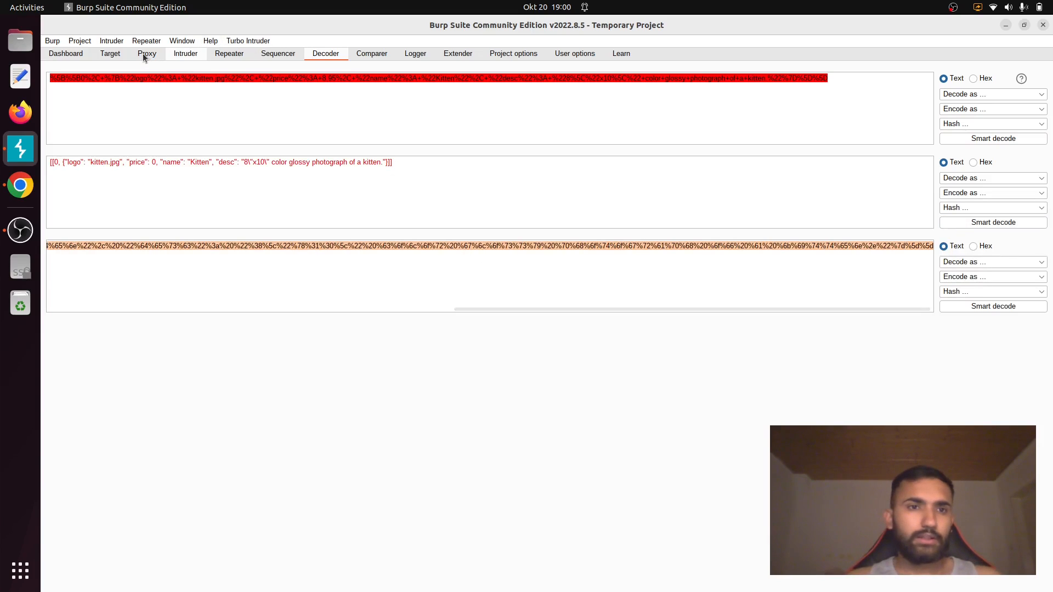
Resend the checkout with the zero-price cart and select FLAG0 in the $0-total response.
{"action": "left_click", "coordinate": [145, 52]}
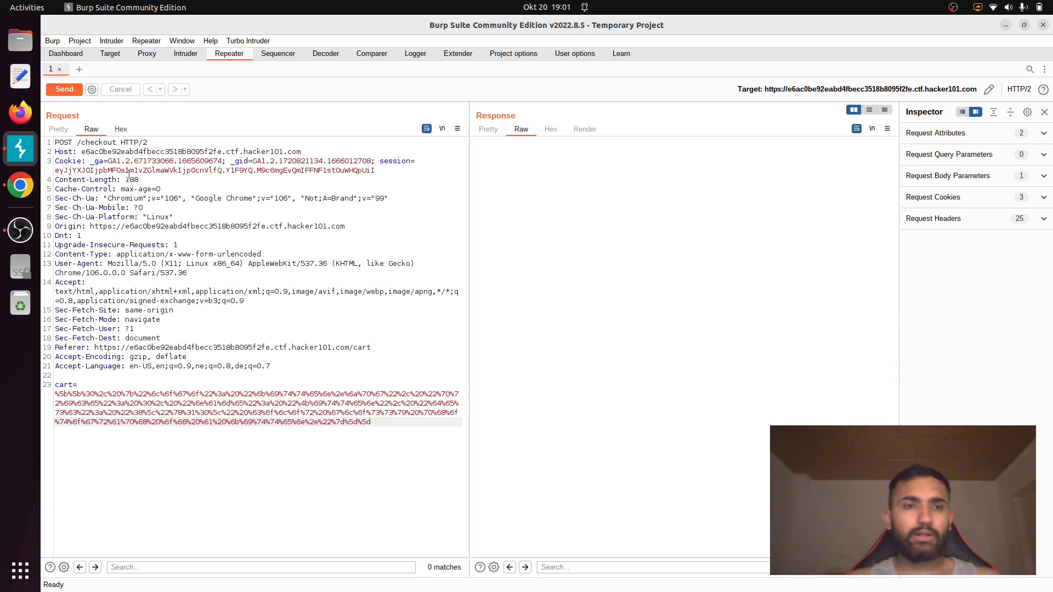
{"action": "left_click", "coordinate": [64, 89]}
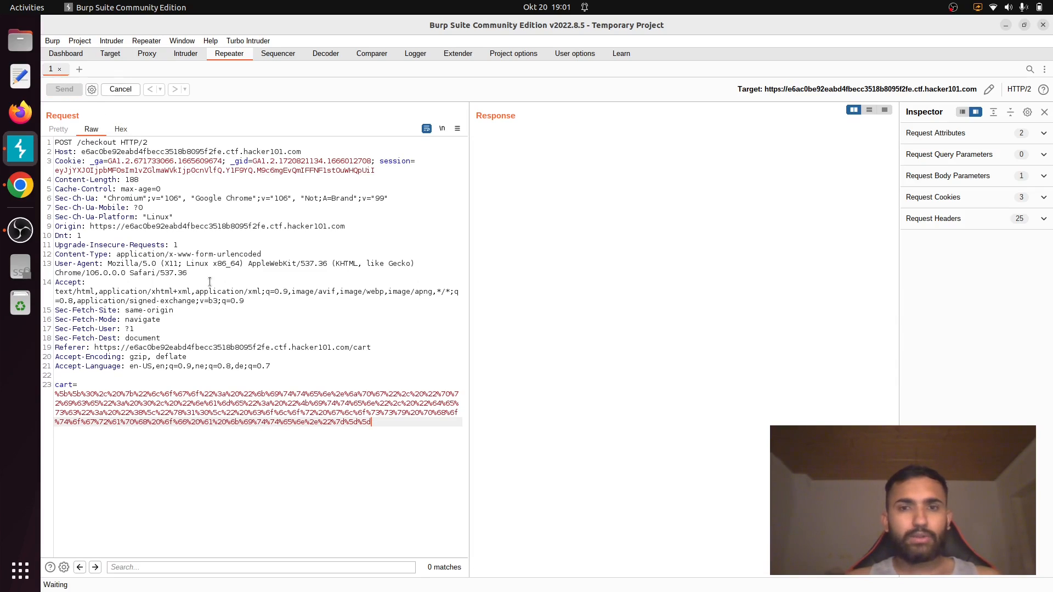
{"action": "left_click", "coordinate": [64, 89]}
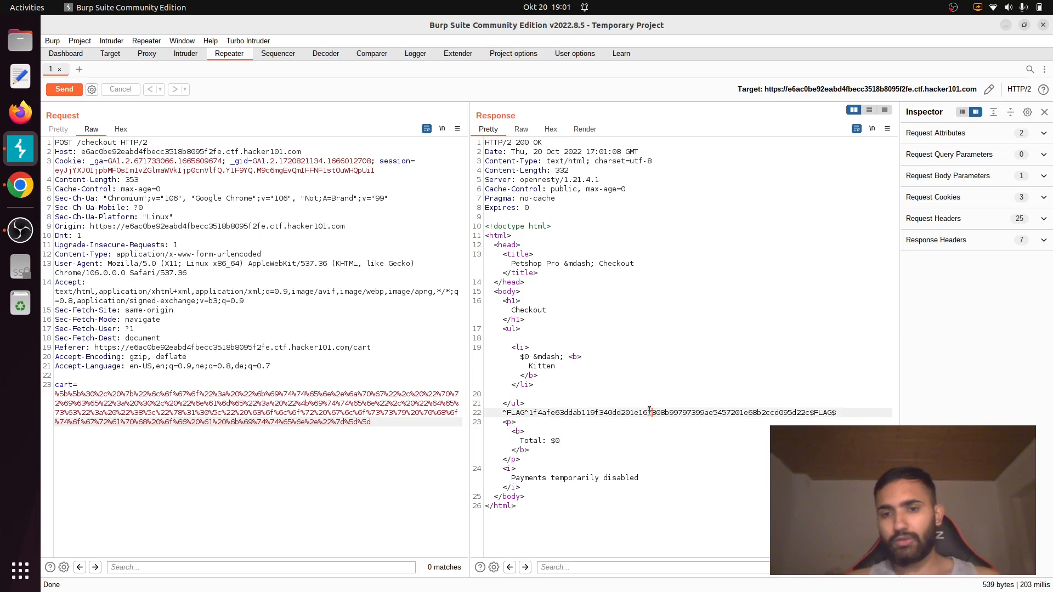
{"action": "left_click_drag", "start_coordinate": [529, 412], "coordinate": [836, 412]}
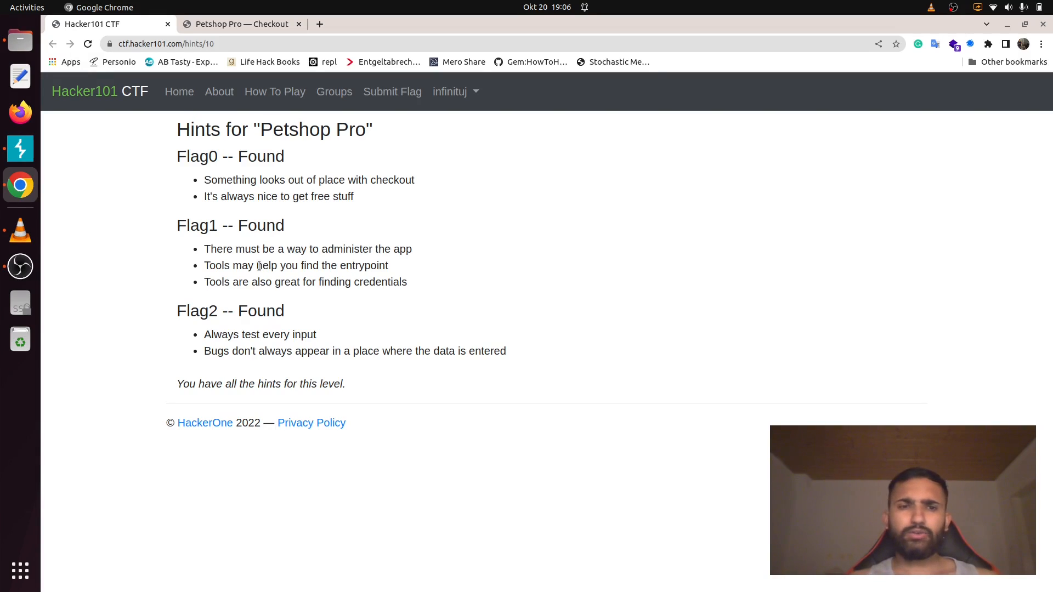
Navigate the Petshop Pro tab to /login to reach the admin login page.
{"action": "left_click", "coordinate": [241, 24]}
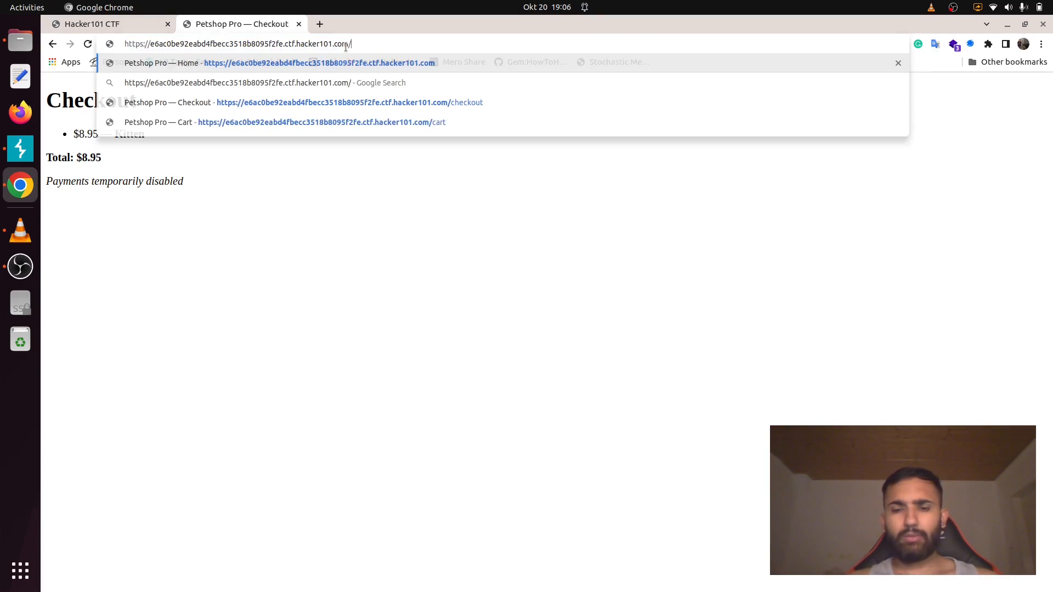
{"action": "type", "text": "logi"}
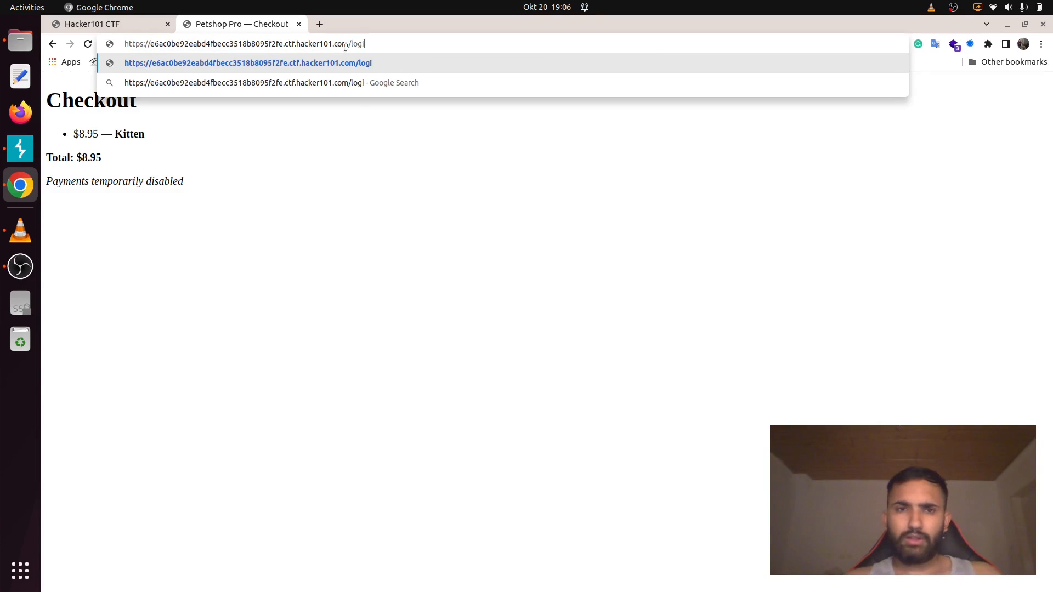
{"action": "key", "text": "Return"}
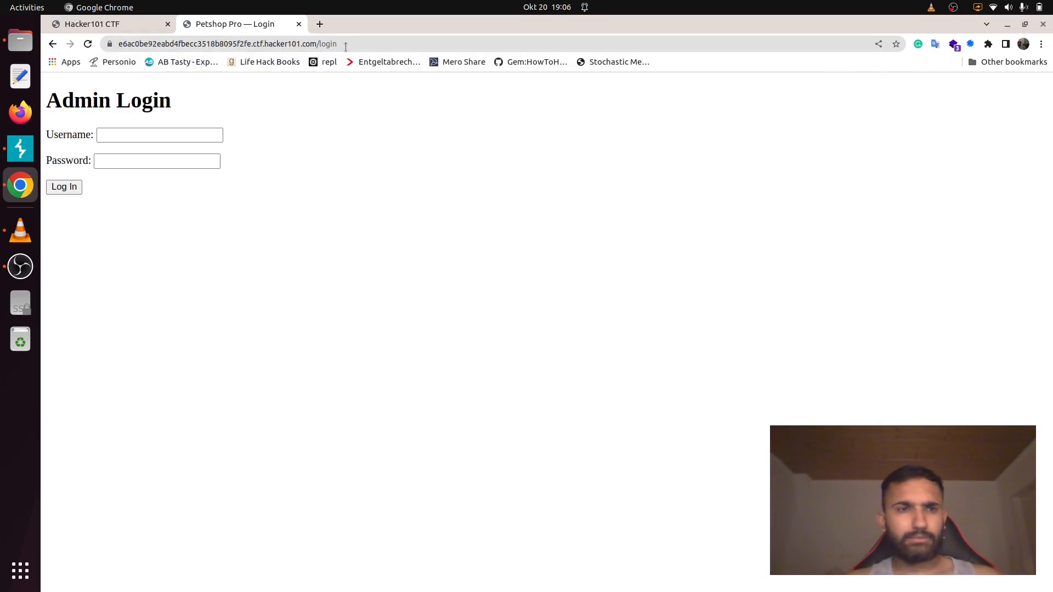
{"action": "mouse_move", "coordinate": [314, 134]}
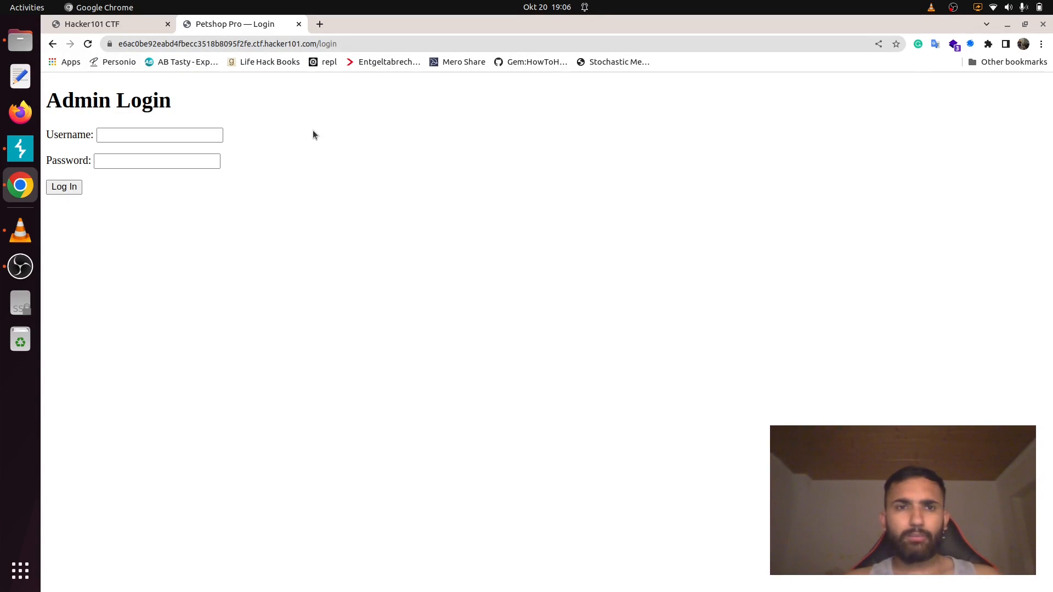
{"action": "mouse_move", "coordinate": [196, 218]}
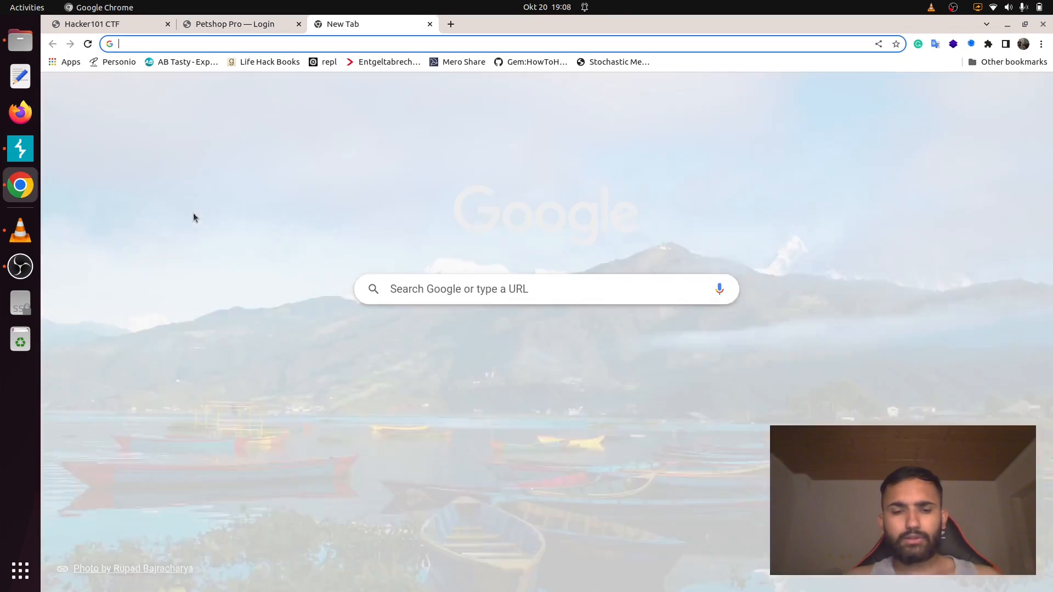
Search Google for ffuf, then return to the Petshop Pro login tab.
{"action": "type", "text": "ffuf"}
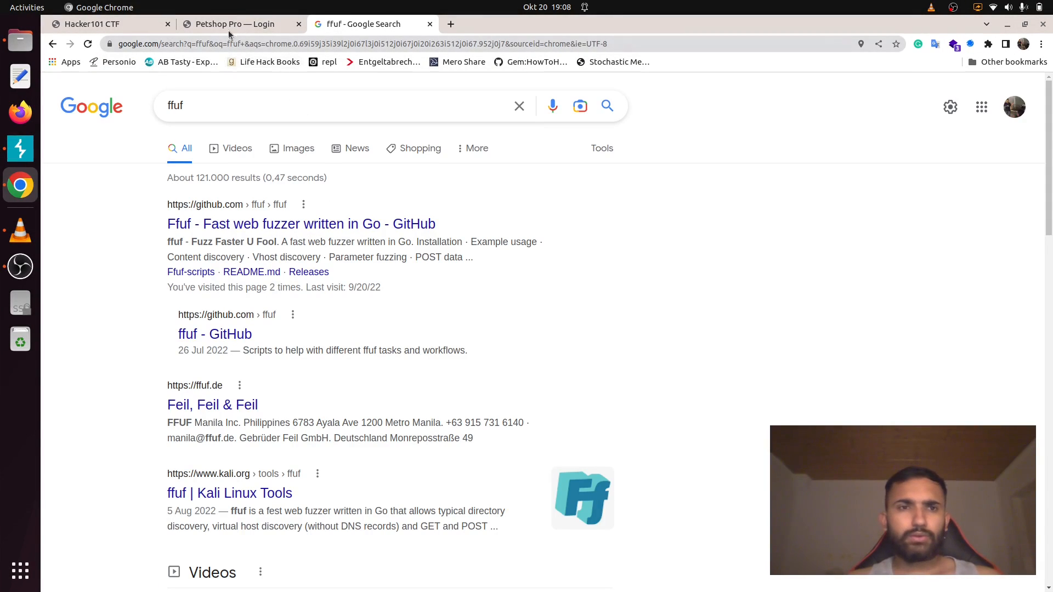
{"action": "left_click", "coordinate": [232, 24]}
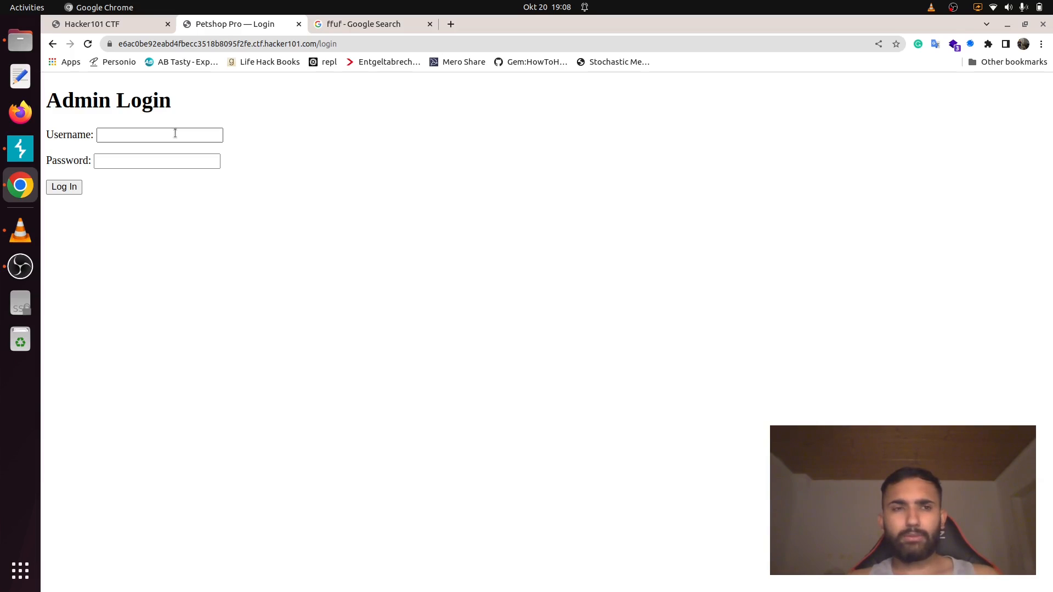
Submit a login as 'admin', see the 'Invalid username' error, and refocus the username field.
{"action": "type", "text": "admin"}
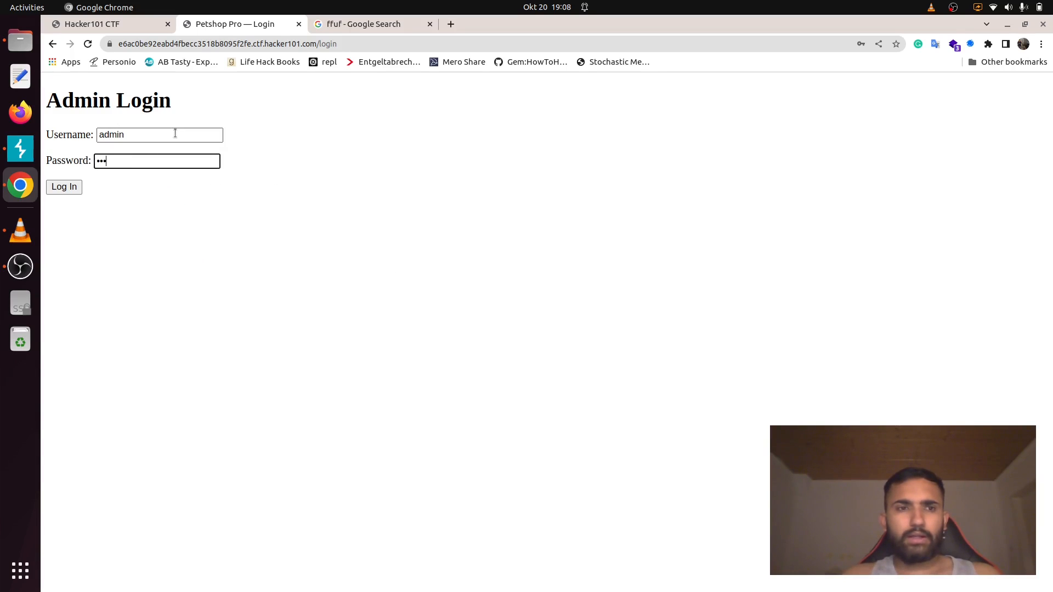
{"action": "left_click", "coordinate": [64, 187]}
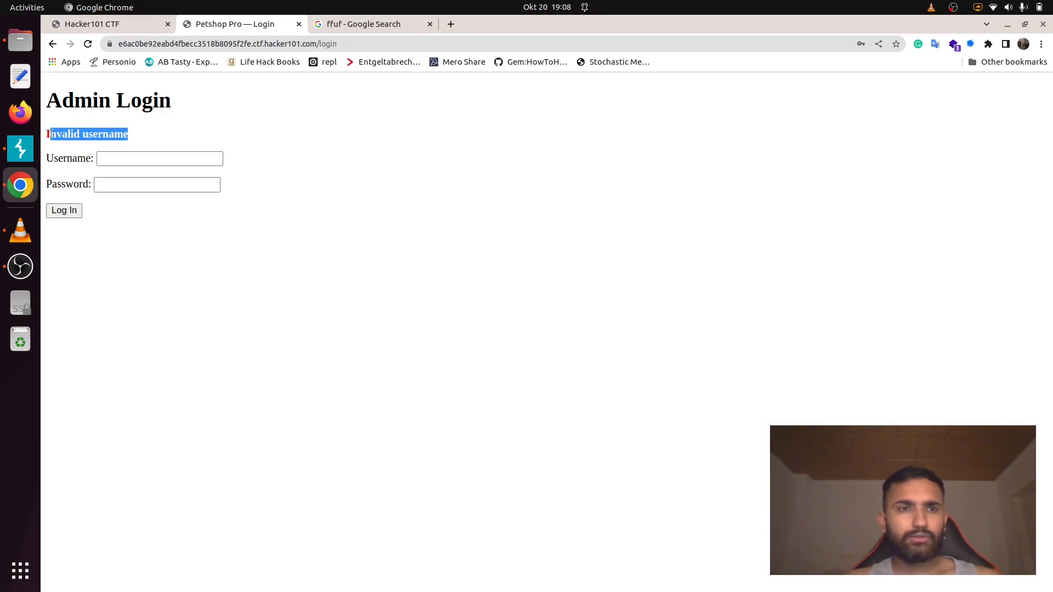
{"action": "left_click", "coordinate": [155, 139]}
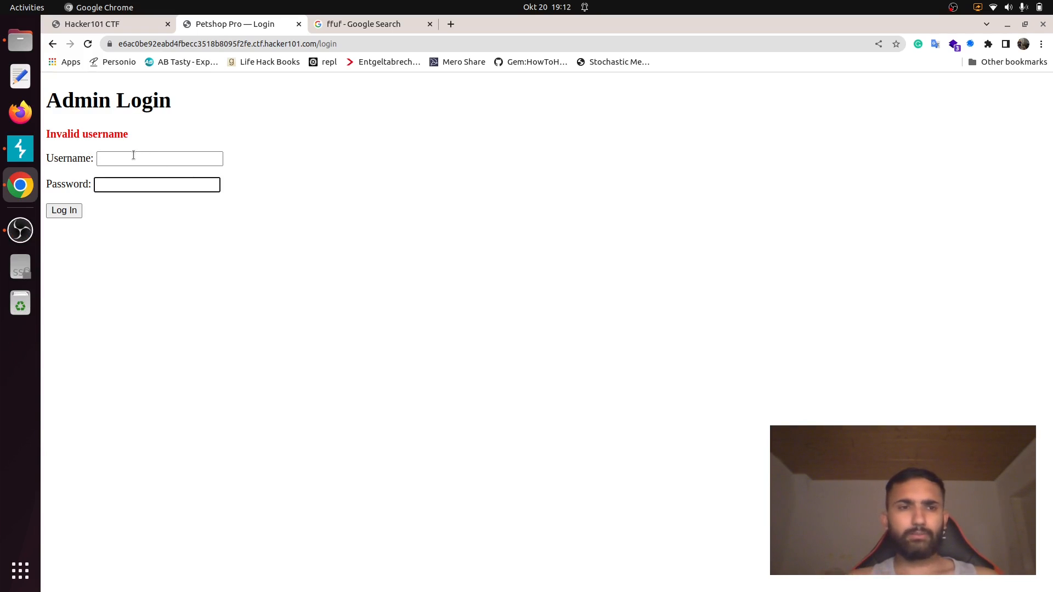
{"action": "left_click", "coordinate": [156, 184]}
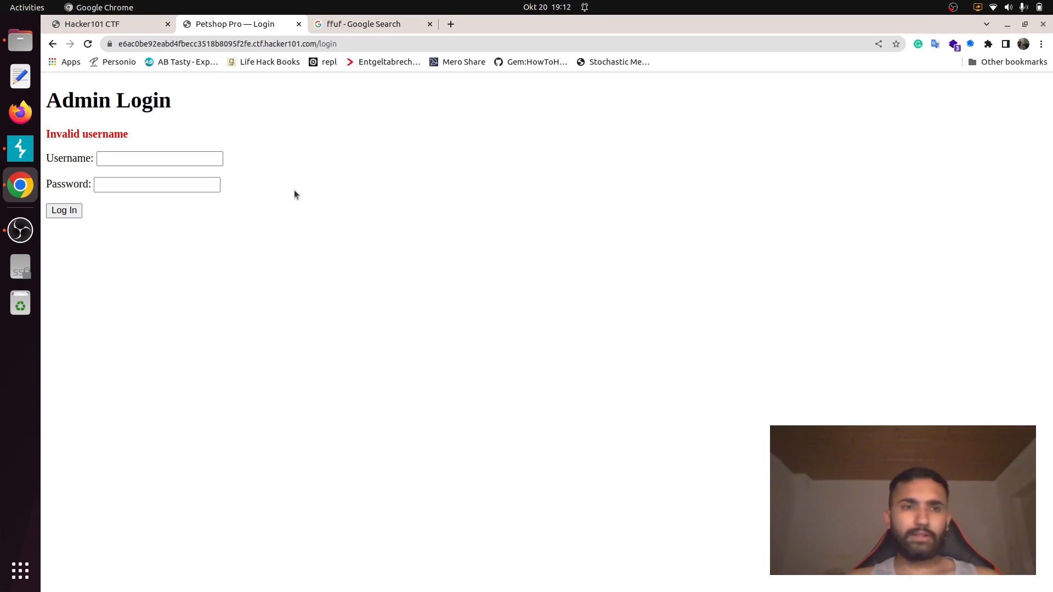
{"action": "mouse_move", "coordinate": [290, 231]}
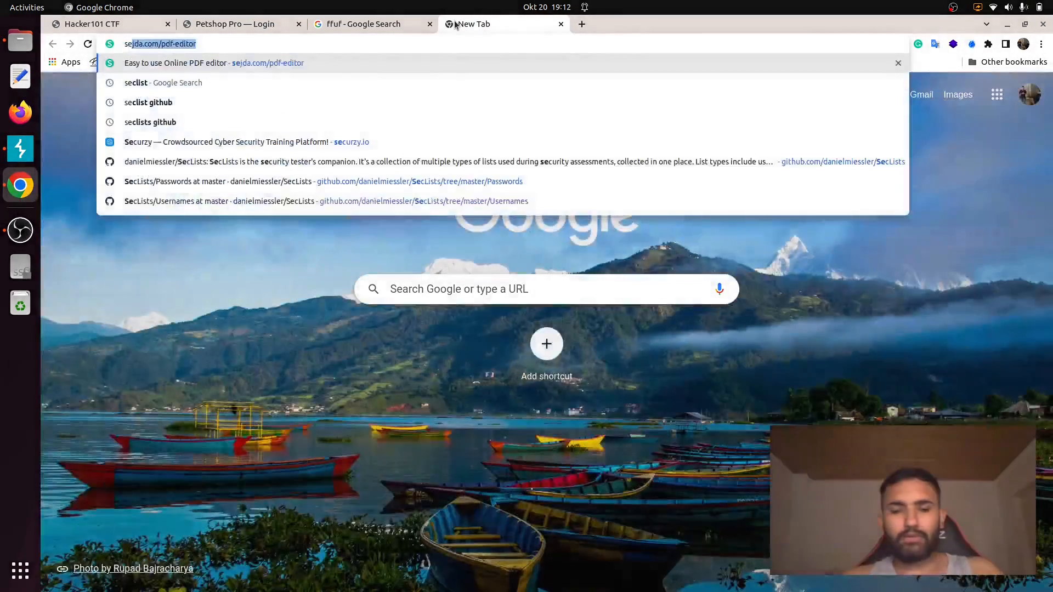
Search for seclist and browse the SecLists repository's Usernames/Names wordlists on GitHub.
{"action": "left_click", "coordinate": [136, 82]}
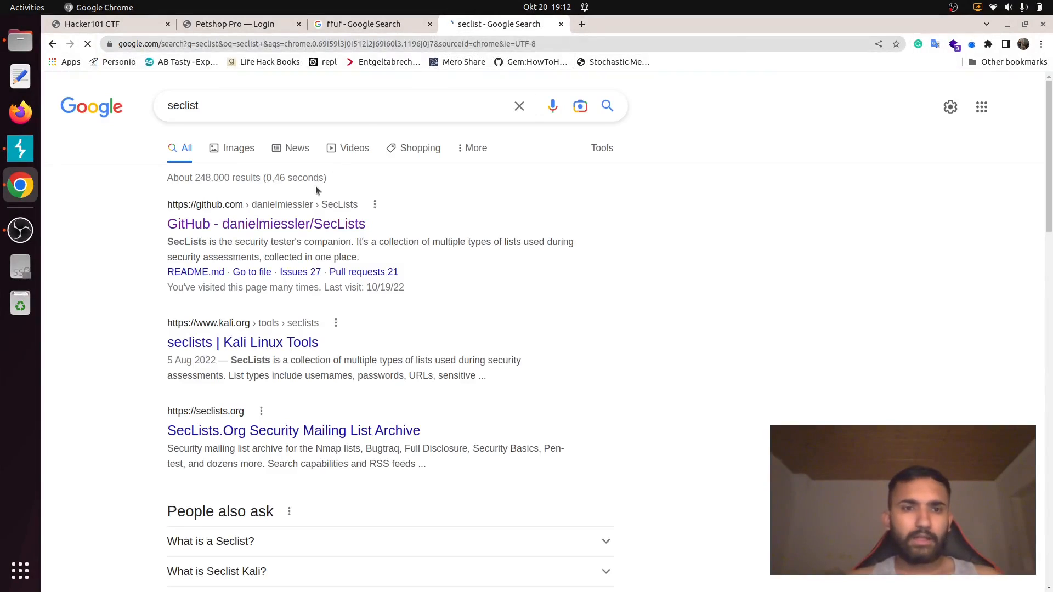
{"action": "left_click", "coordinate": [265, 223]}
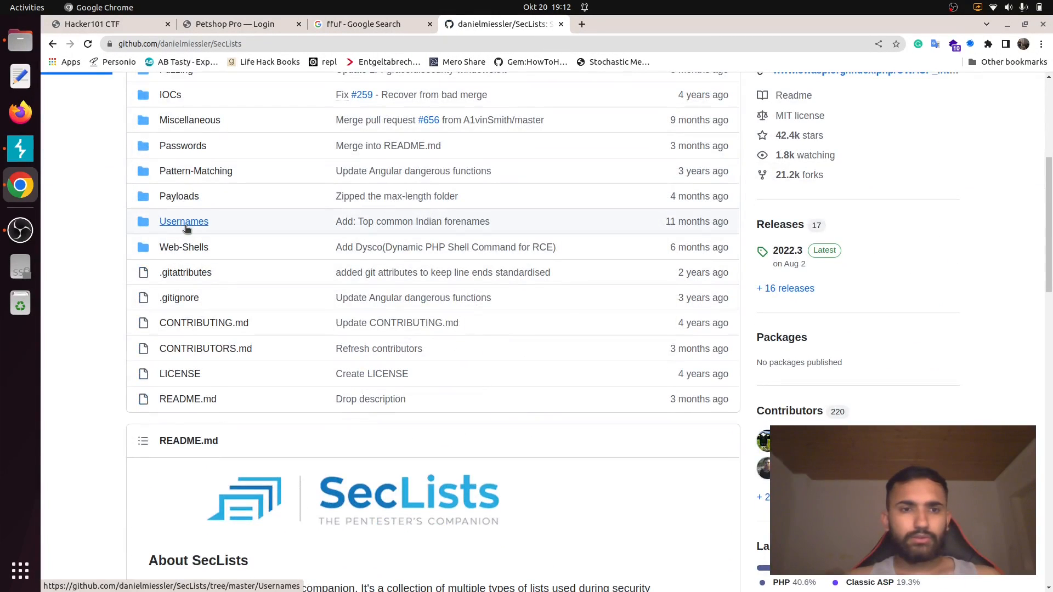
{"action": "left_click", "coordinate": [185, 222]}
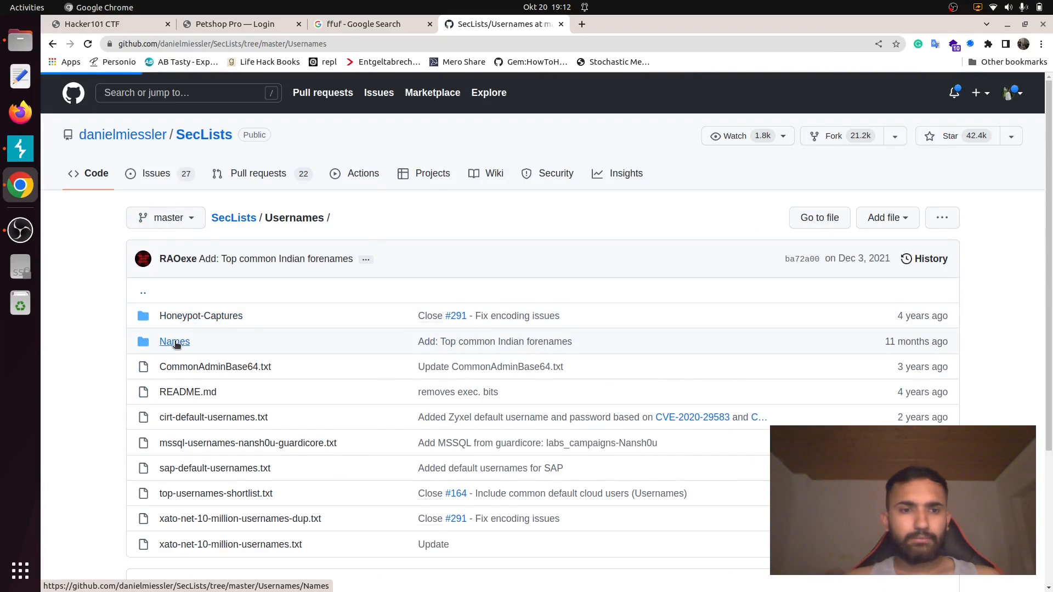
{"action": "left_click", "coordinate": [175, 342]}
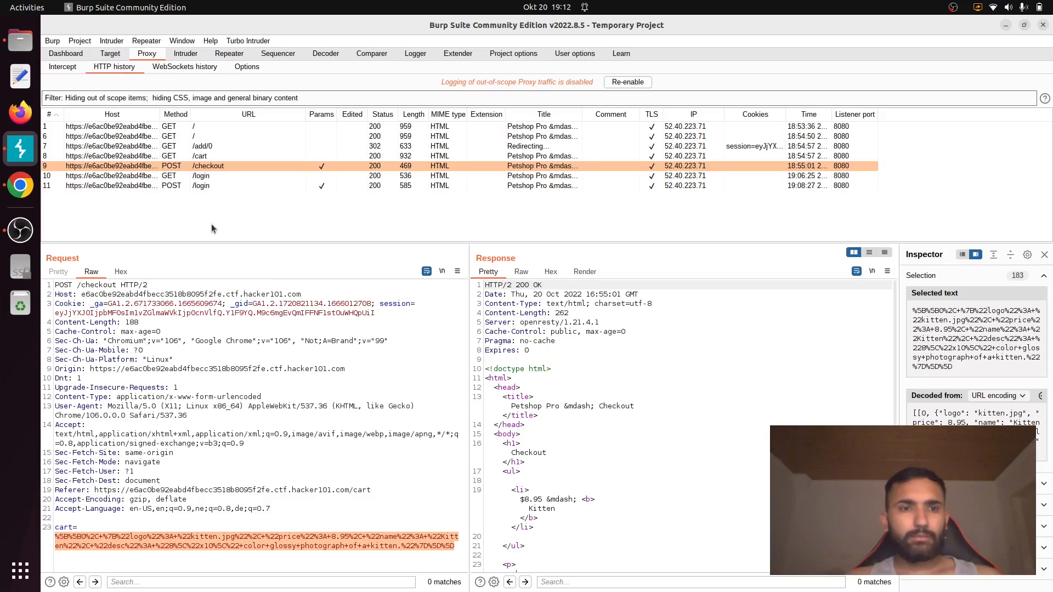
View the failed POST /login request and check the installed extensions and BApp store.
{"action": "left_click", "coordinate": [200, 186]}
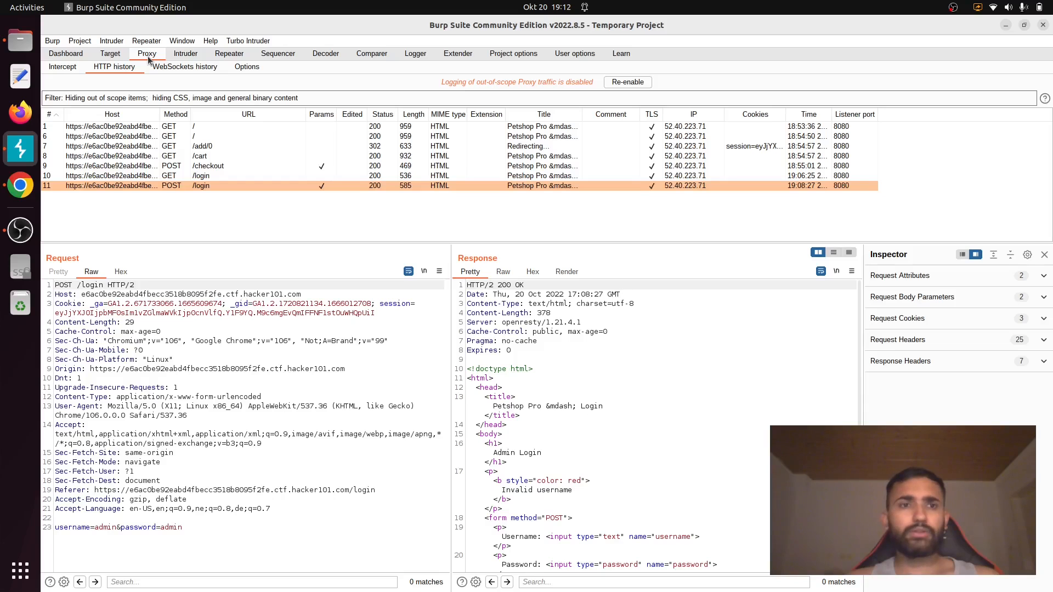
{"action": "left_click", "coordinate": [459, 53]}
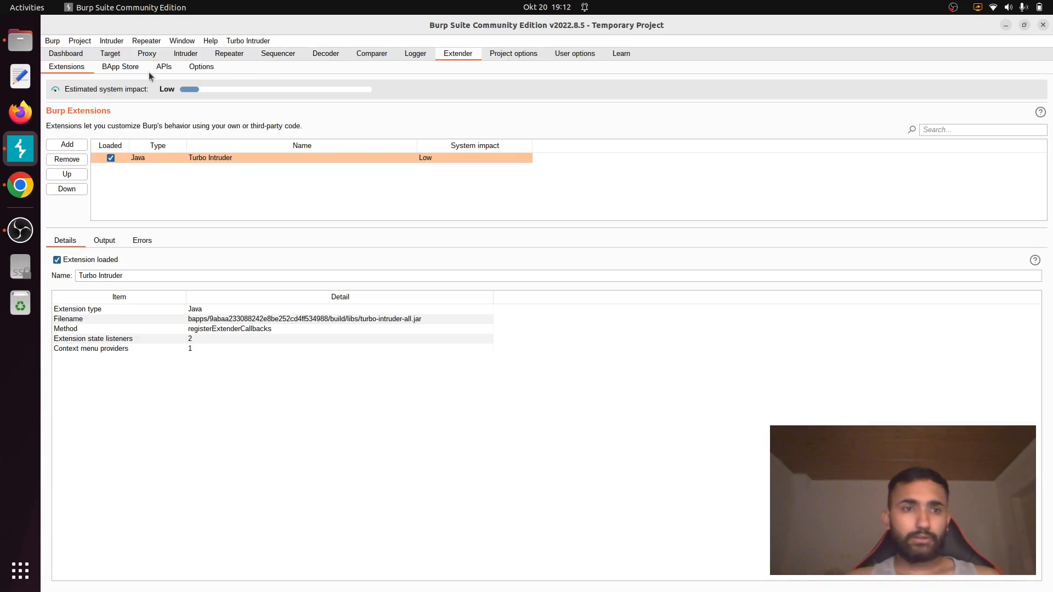
{"action": "left_click", "coordinate": [121, 66]}
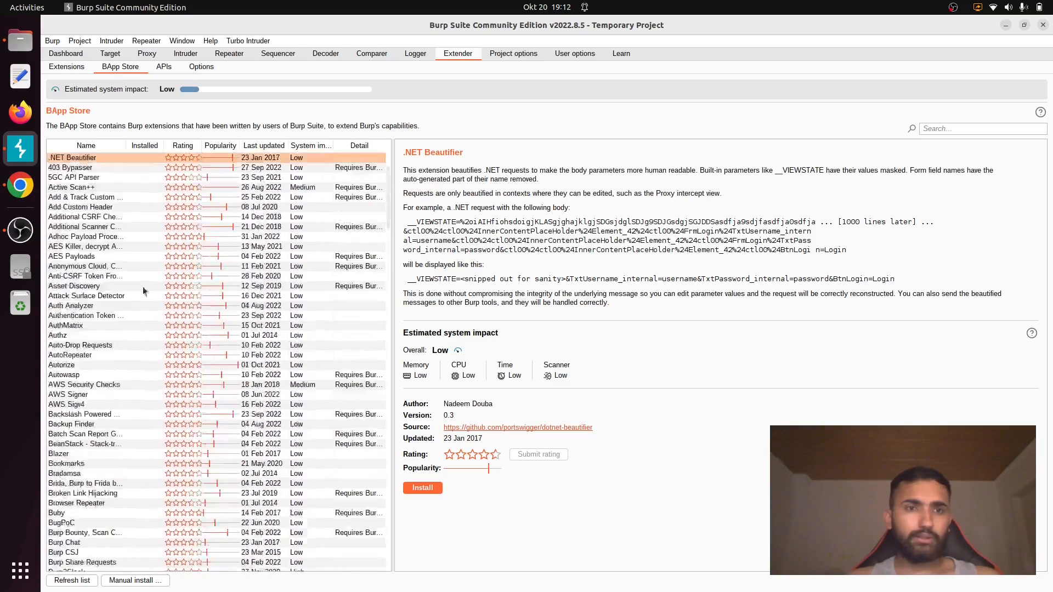
{"action": "left_click", "coordinate": [146, 53]}
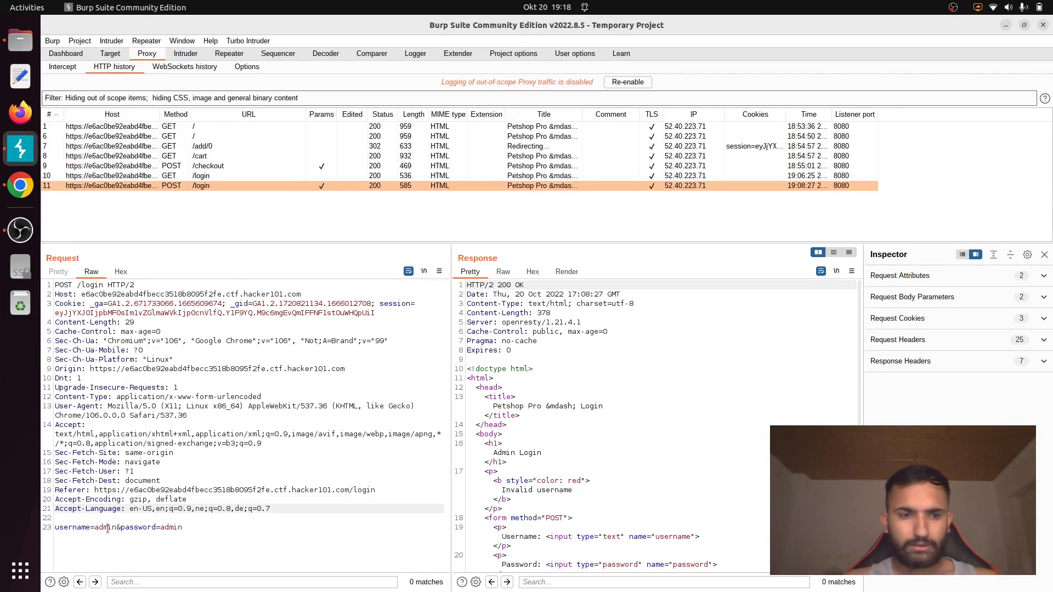
Send the login request with the 'admin' username selected to Turbo Intruder.
{"action": "right_click", "coordinate": [108, 528]}
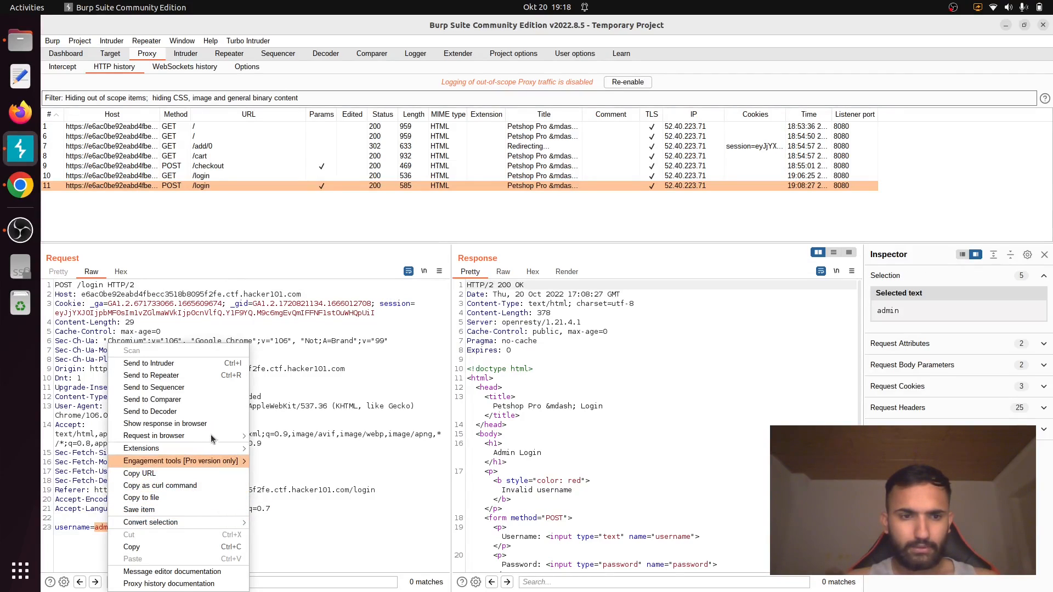
{"action": "mouse_move", "coordinate": [140, 448]}
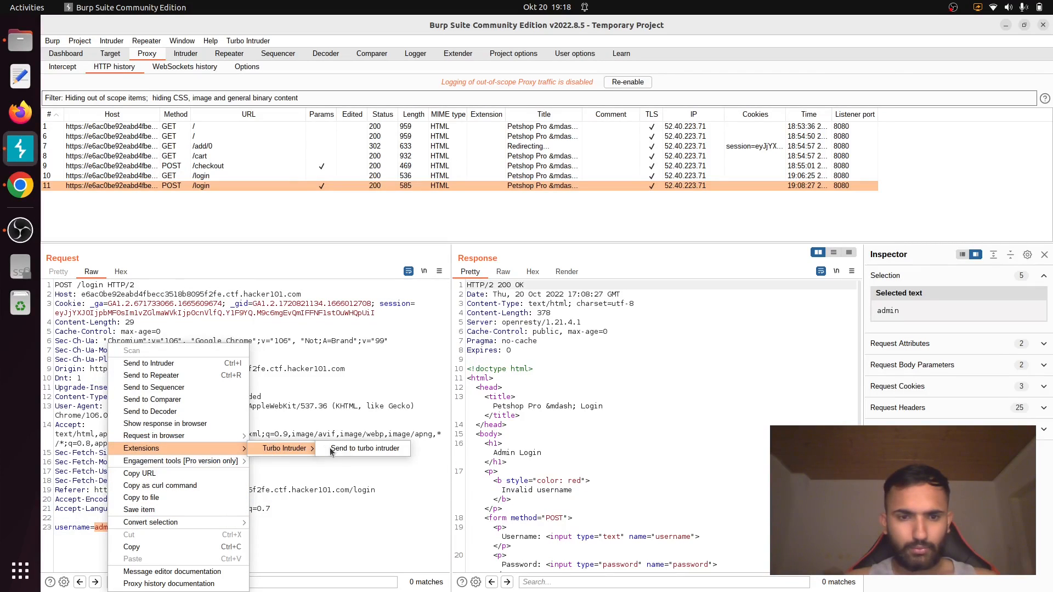
{"action": "left_click", "coordinate": [365, 448]}
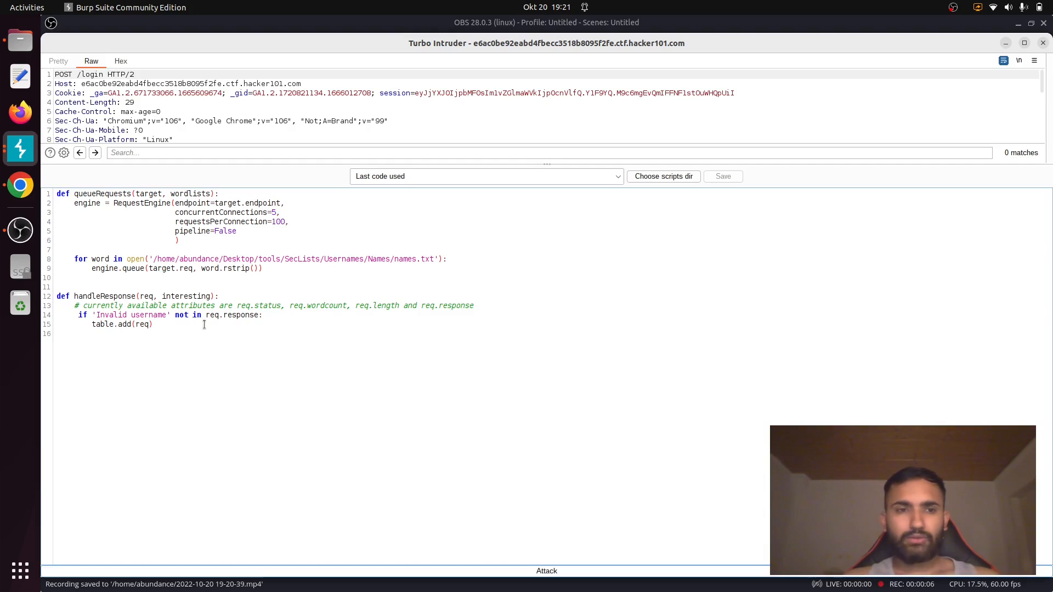
Run the username attack with the names.txt wordlist, revealing gaynor as valid.
{"action": "left_click_drag", "start_coordinate": [56, 193], "coordinate": [178, 240]}
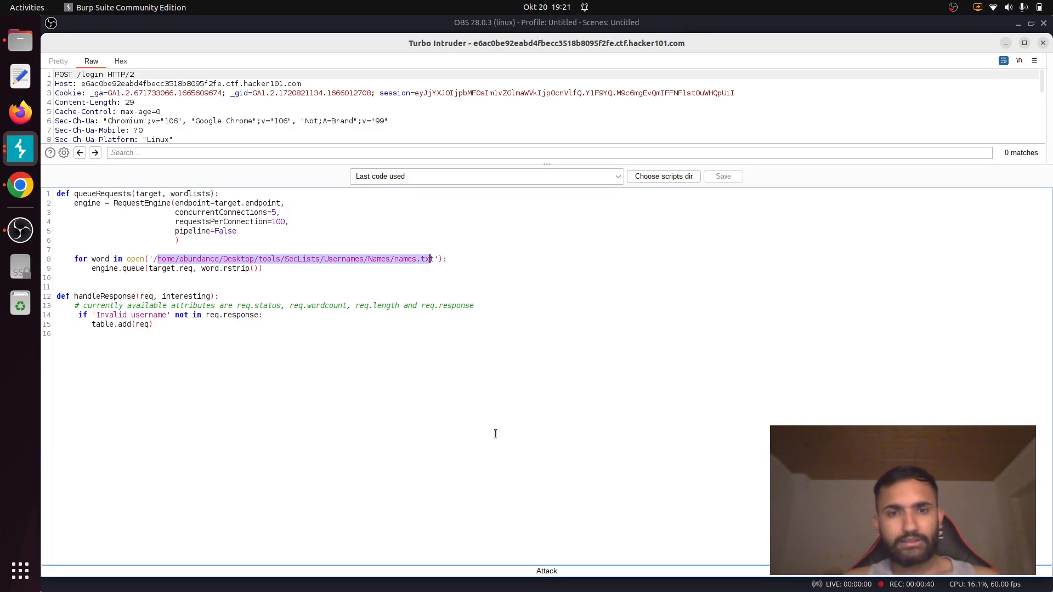
{"action": "left_click", "coordinate": [546, 570]}
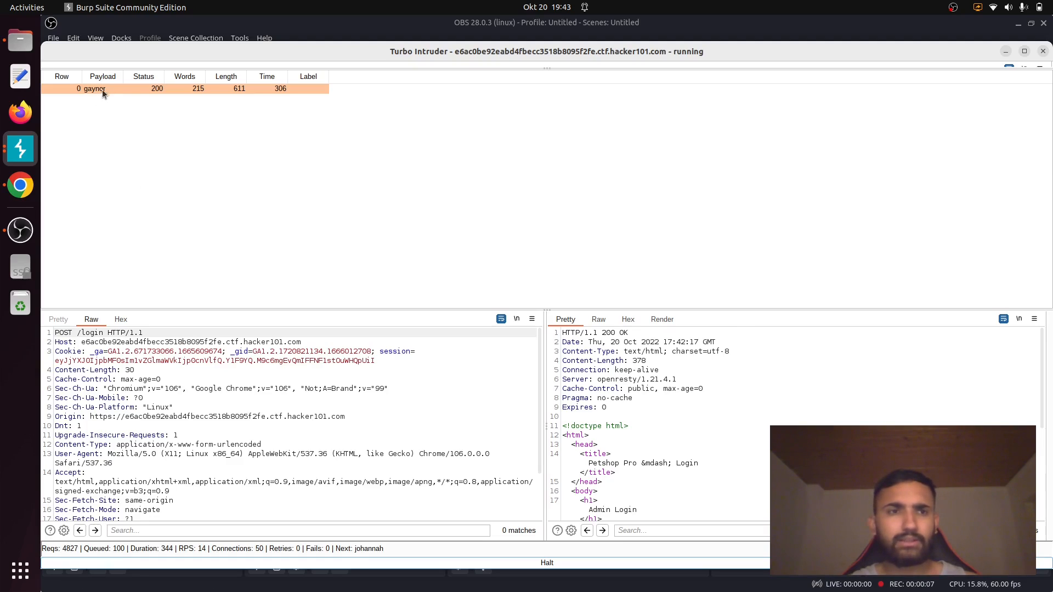
{"action": "mouse_move", "coordinate": [650, 448]}
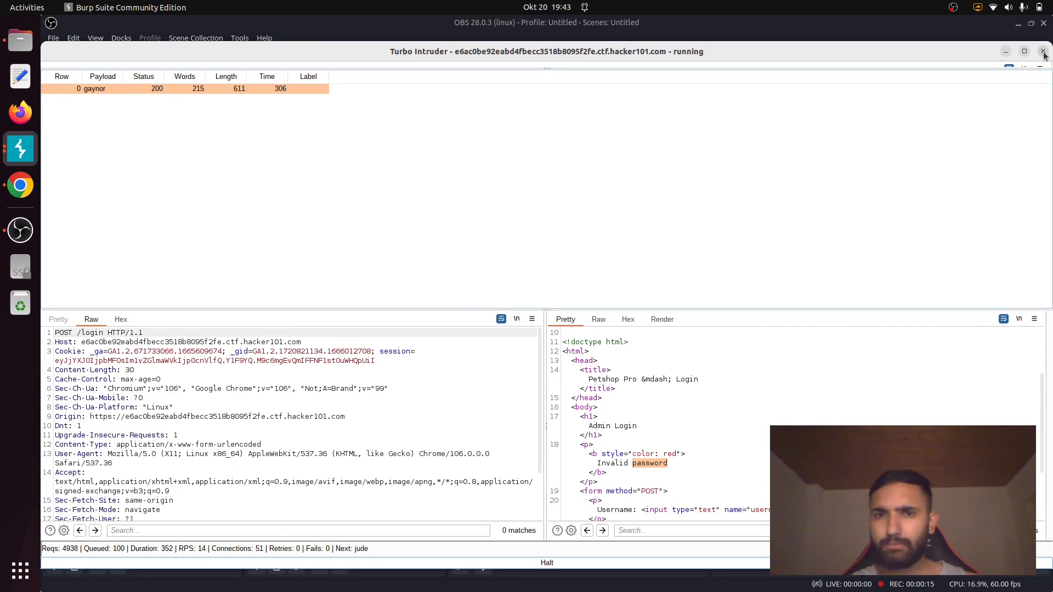
{"action": "left_click", "coordinate": [1043, 50]}
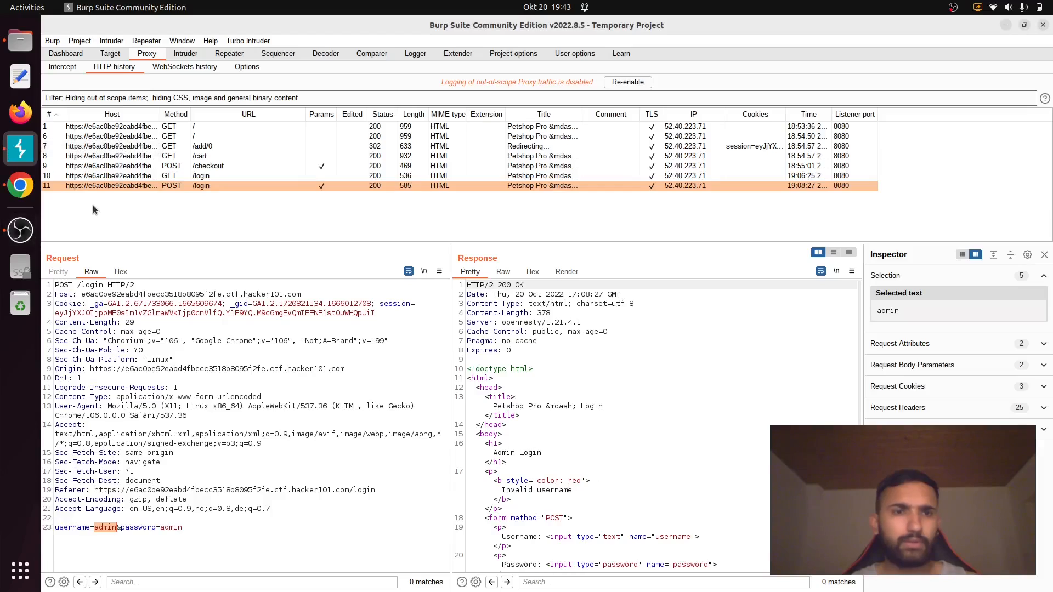
{"action": "left_click", "coordinate": [182, 528]}
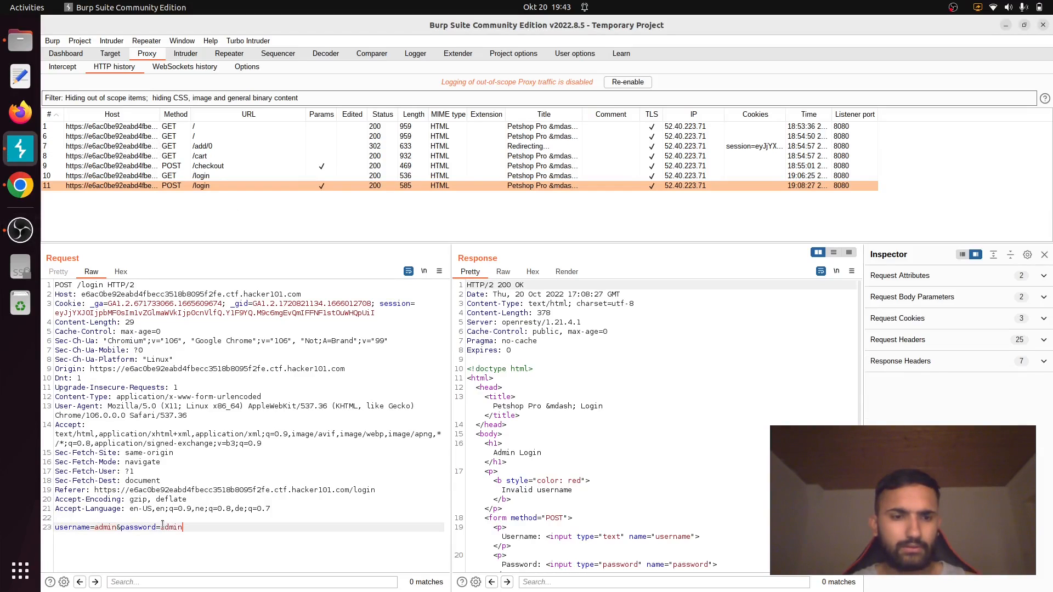
{"action": "right_click", "coordinate": [171, 526]}
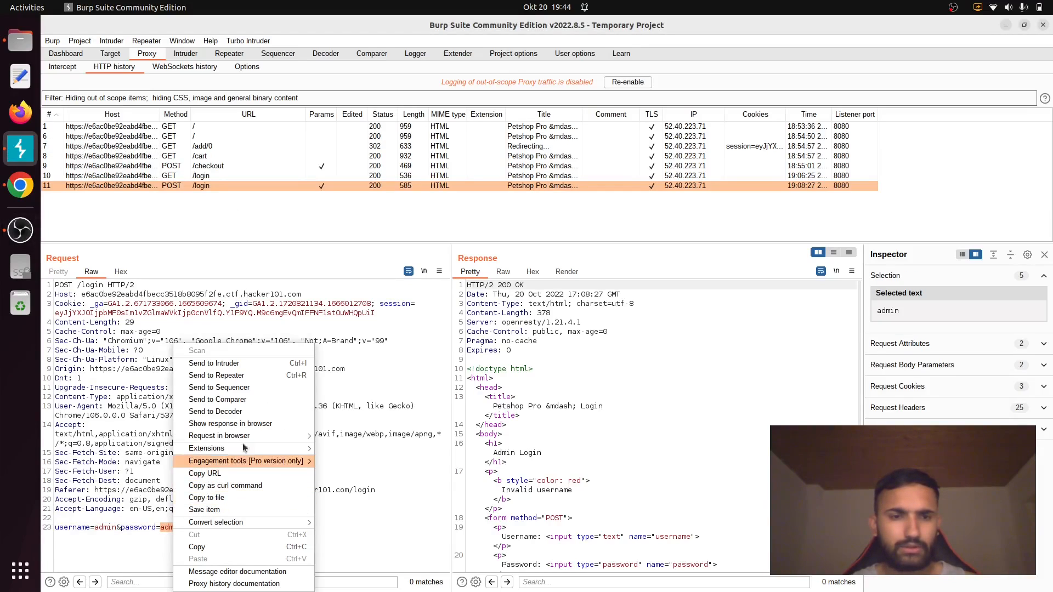
{"action": "mouse_move", "coordinate": [206, 448]}
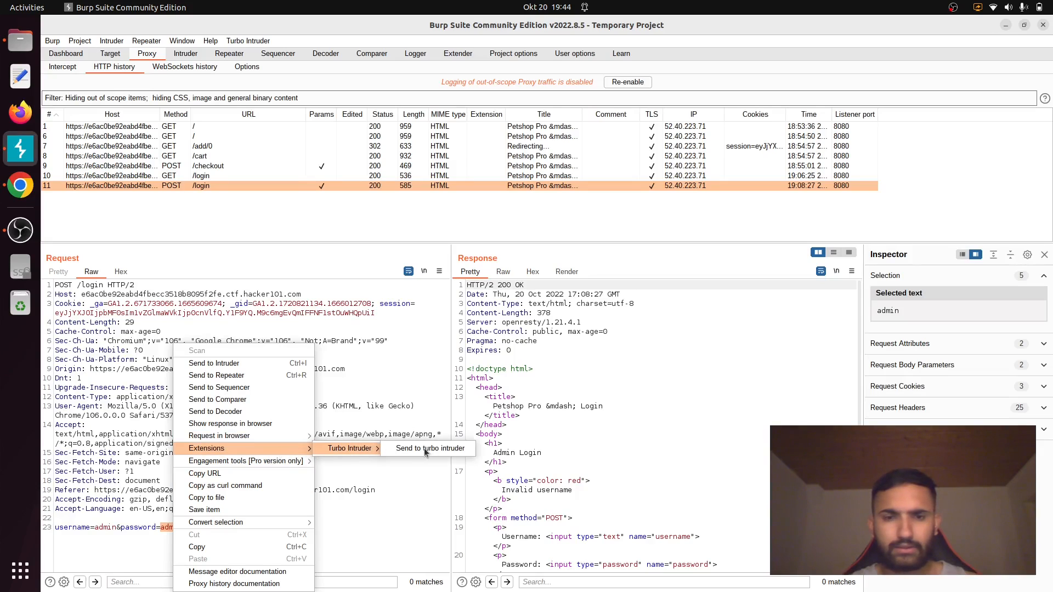
{"action": "left_click", "coordinate": [428, 449]}
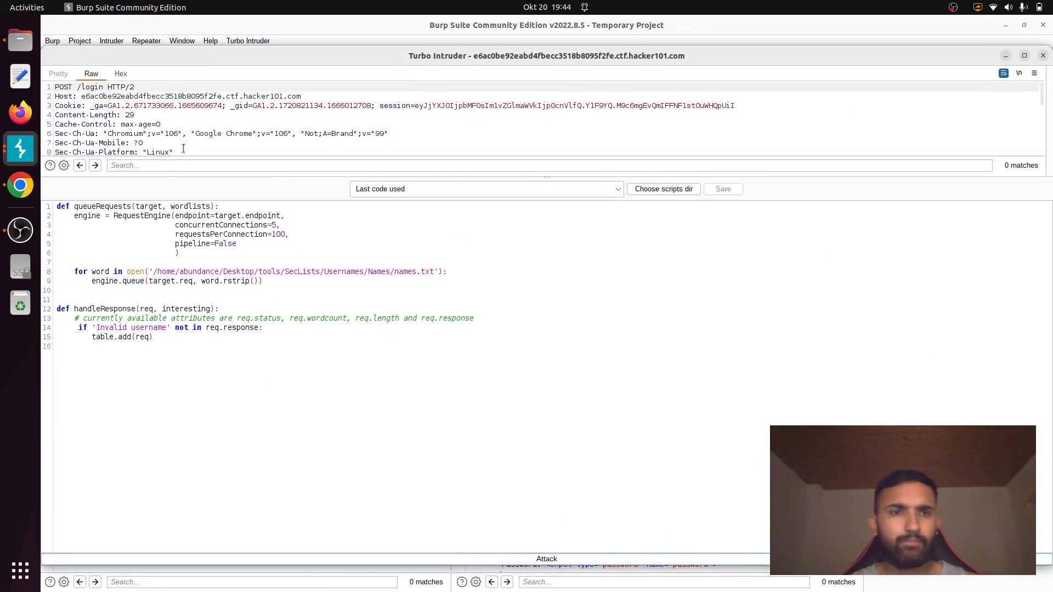
{"action": "scroll", "scroll_direction": "down", "scroll_amount": 3}
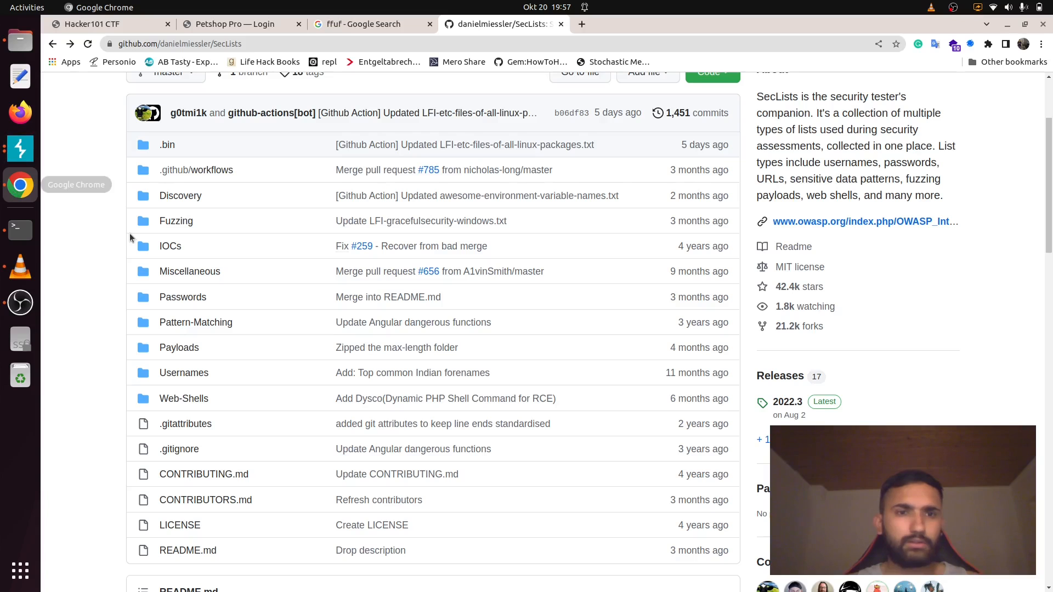
Browse SecLists Passwords > Common-Credentials to locate 10k-most-common.txt.
{"action": "left_click", "coordinate": [182, 297]}
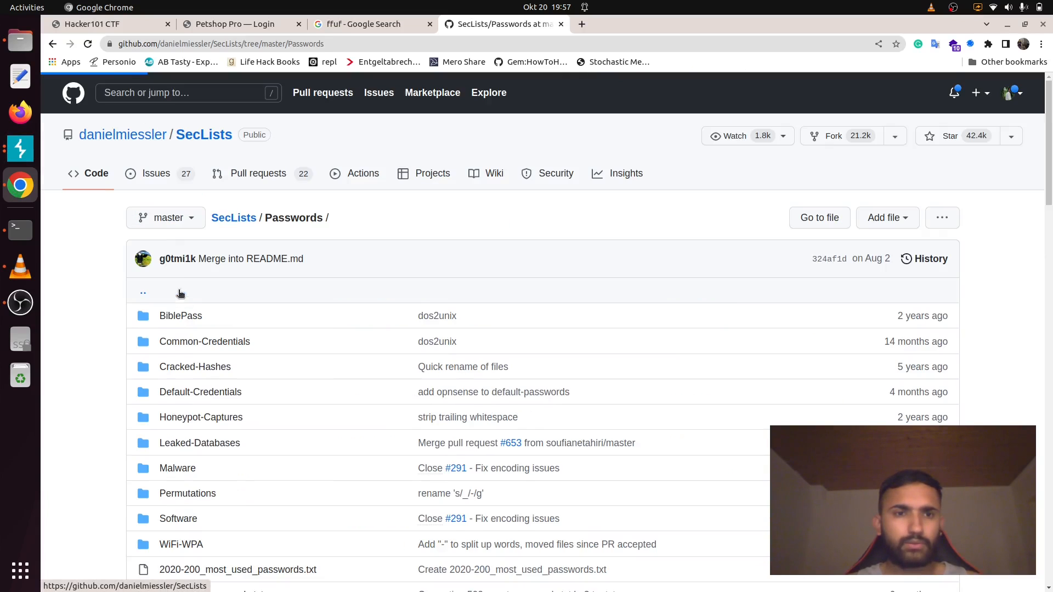
{"action": "left_click", "coordinate": [204, 342]}
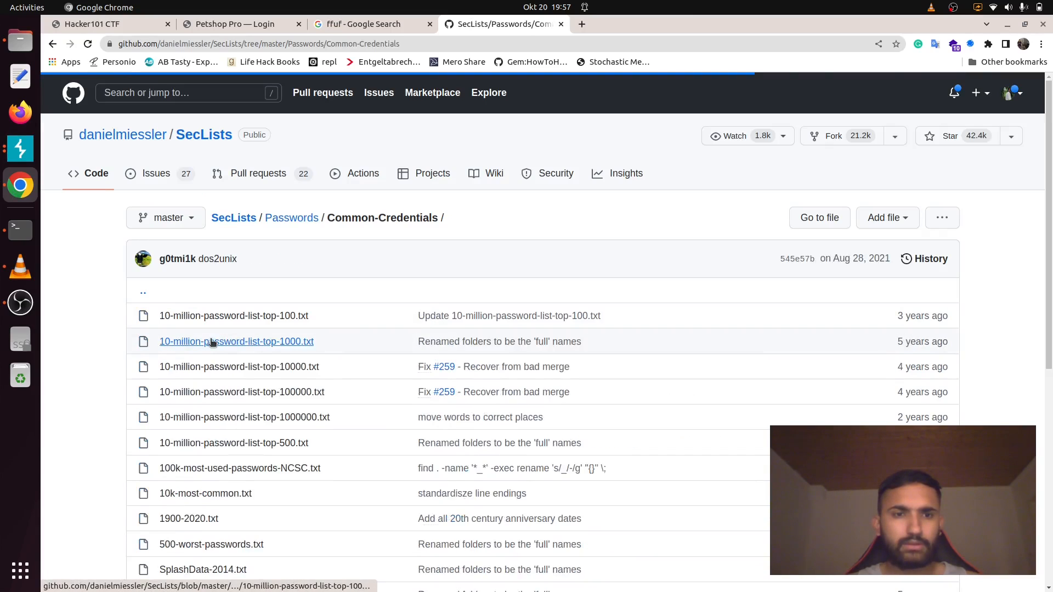
{"action": "scroll", "scroll_direction": "down", "scroll_amount": 3}
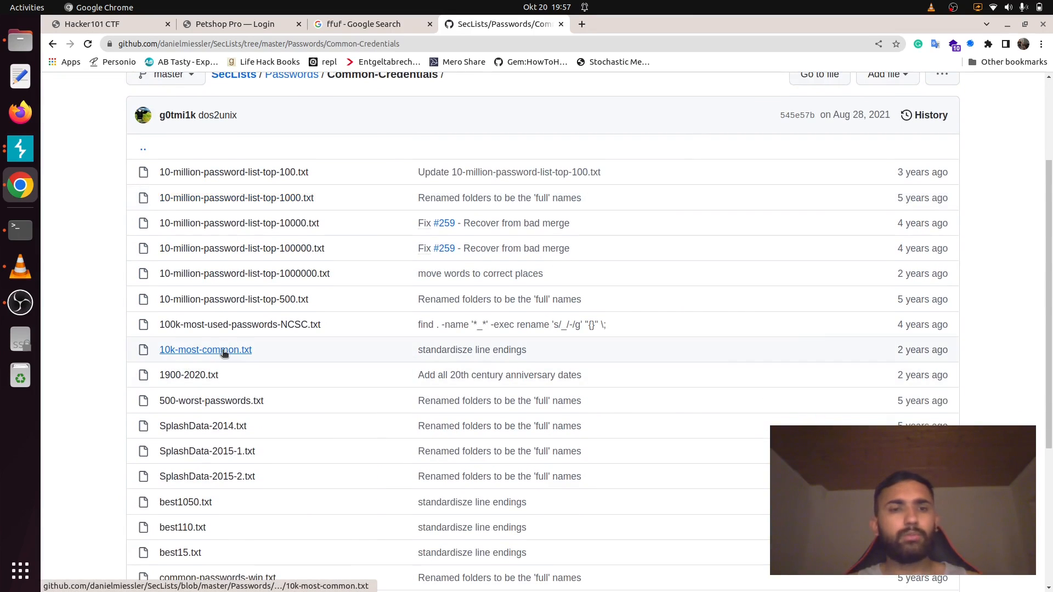
{"action": "mouse_move", "coordinate": [20, 149]}
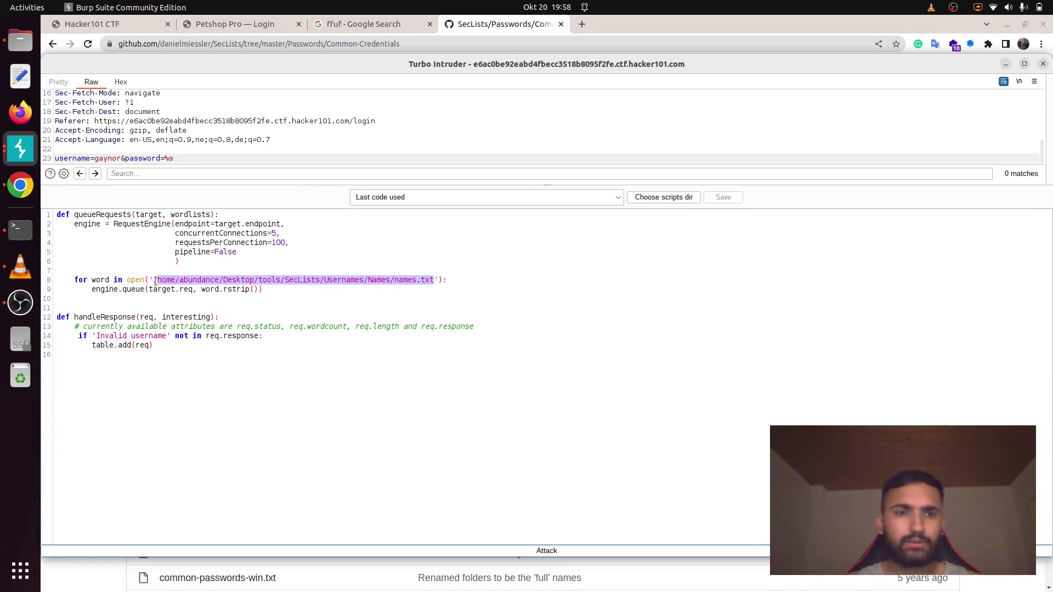
{"action": "type", "text": "/home/abundance/Desktop/tools/SecLists/Passwords/Common-Credentials/10k-most-common.txt"}
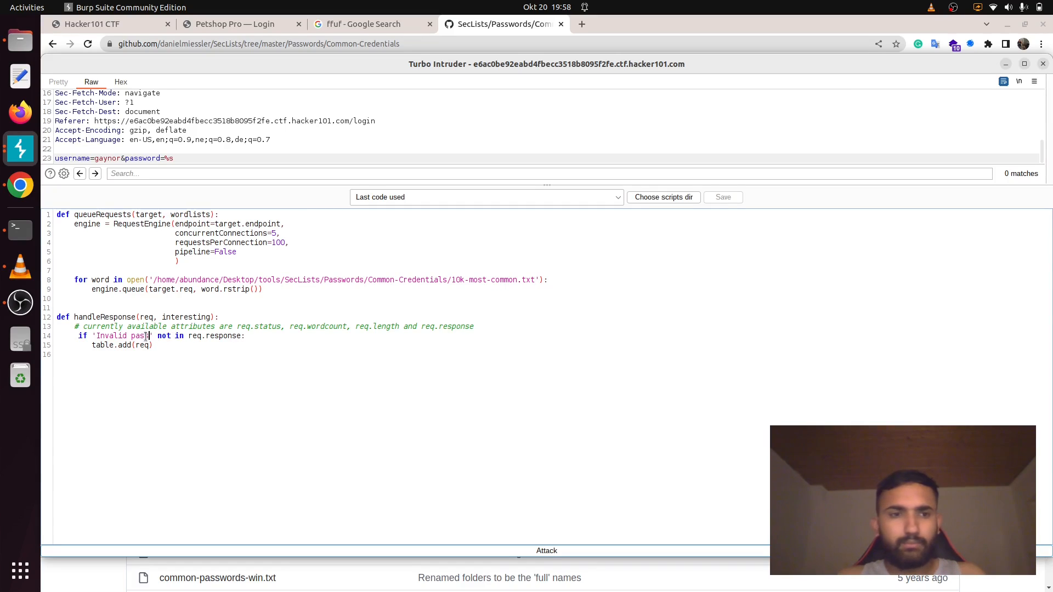
{"action": "type", "text": "word"}
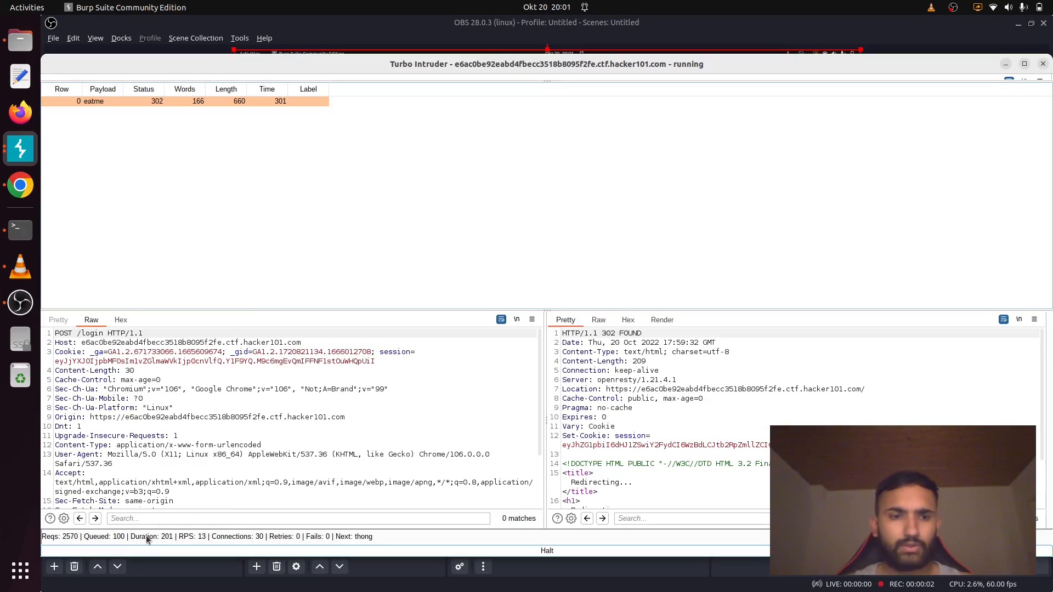
{"action": "mouse_move", "coordinate": [187, 105]}
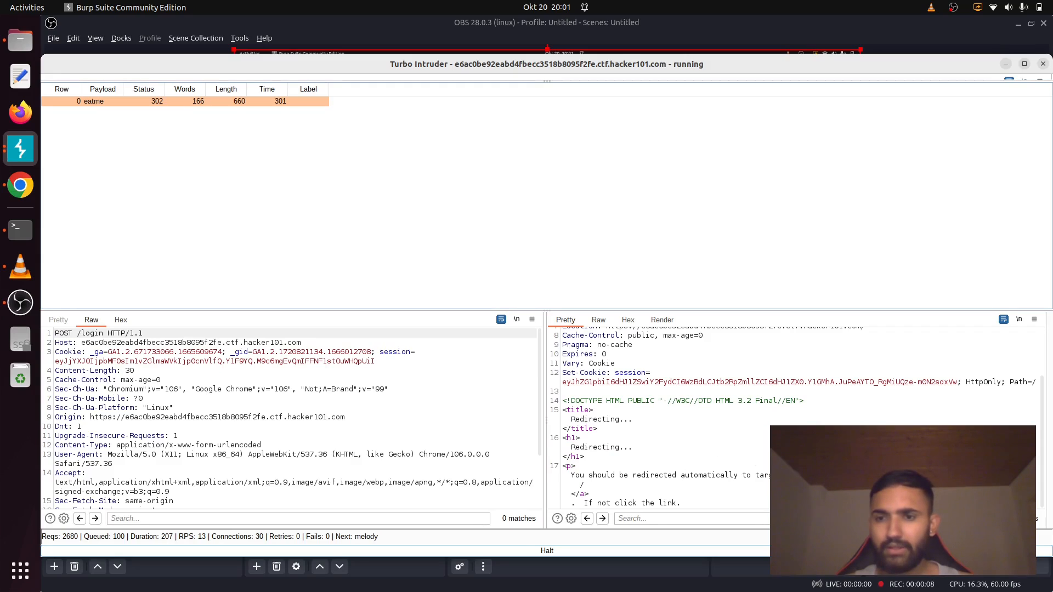
{"action": "mouse_move", "coordinate": [704, 484]}
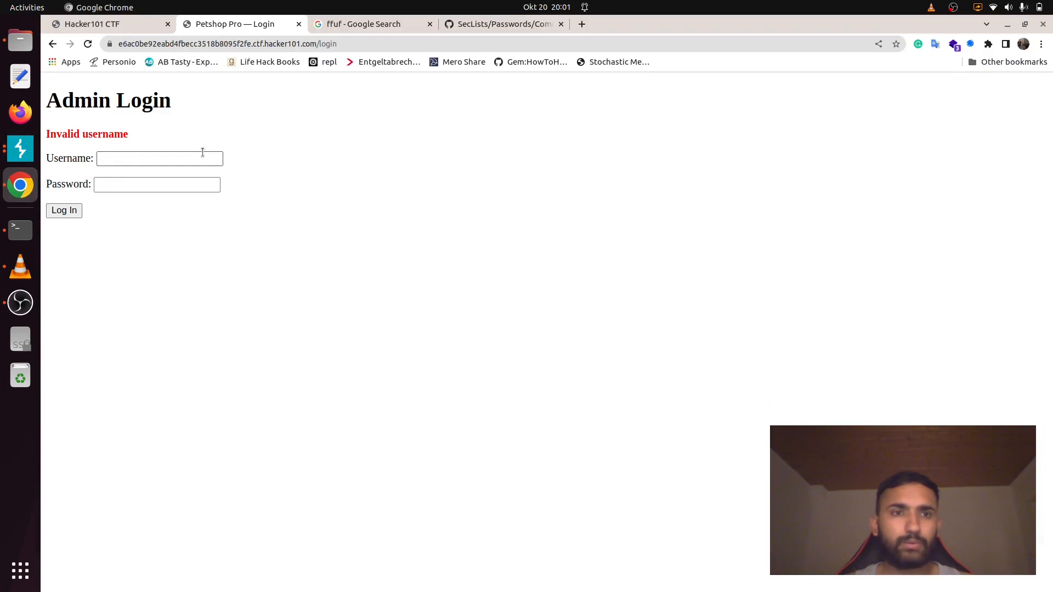
Log in to the Petshop Pro admin as gaynor and highlight the revealed flag.
{"action": "type", "text": "gay"}
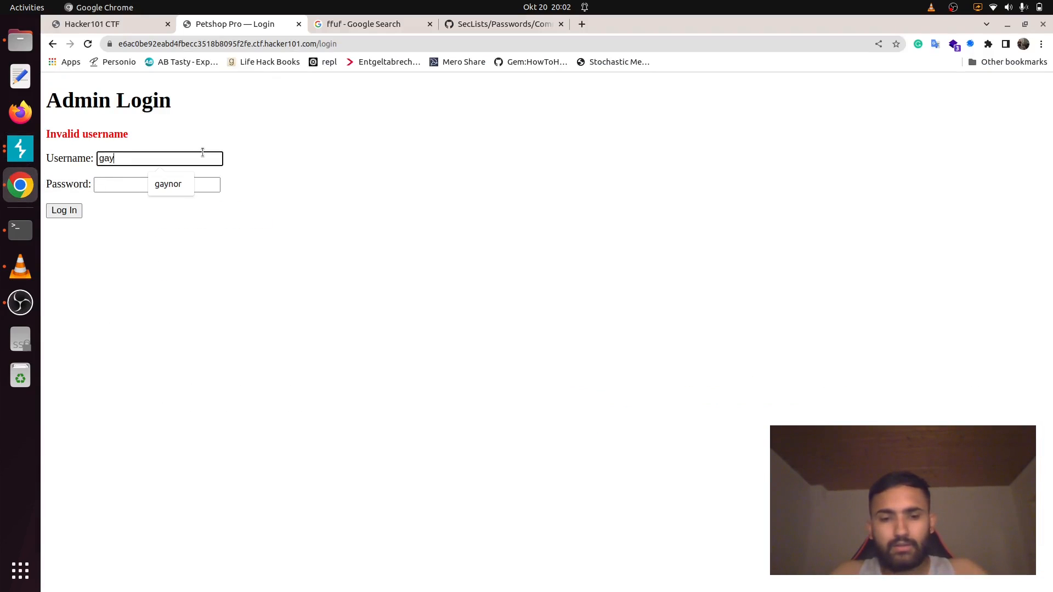
{"action": "left_click", "coordinate": [168, 184]}
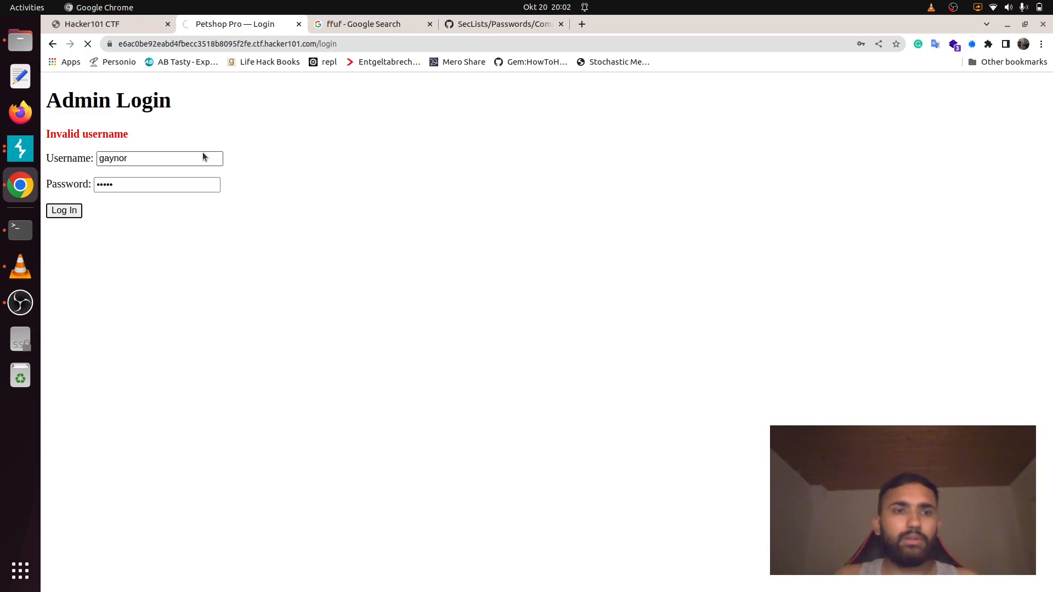
{"action": "left_click", "coordinate": [63, 210]}
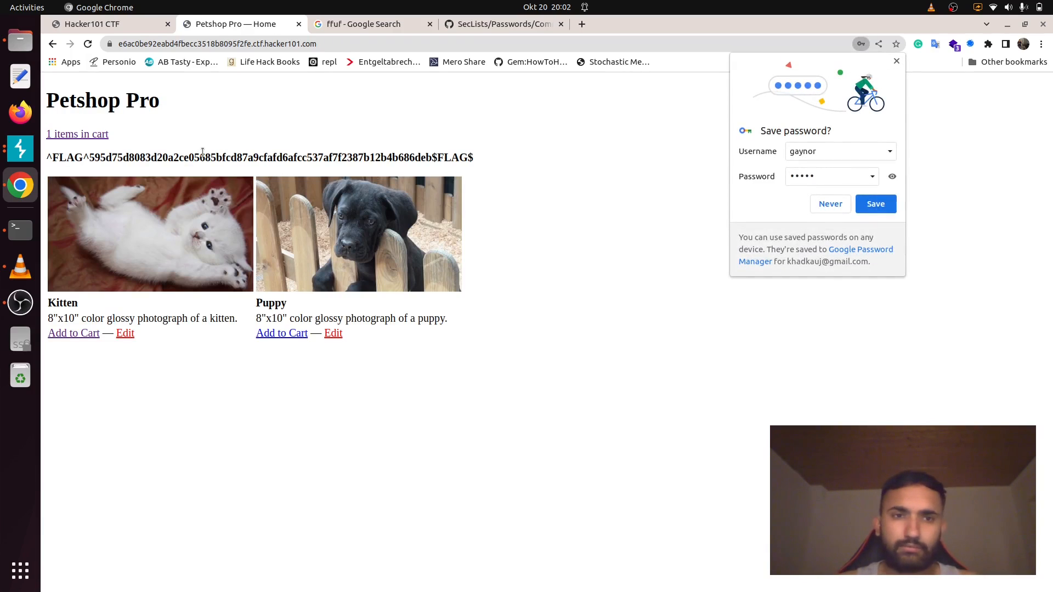
{"action": "left_click_drag", "start_coordinate": [89, 157], "coordinate": [431, 157]}
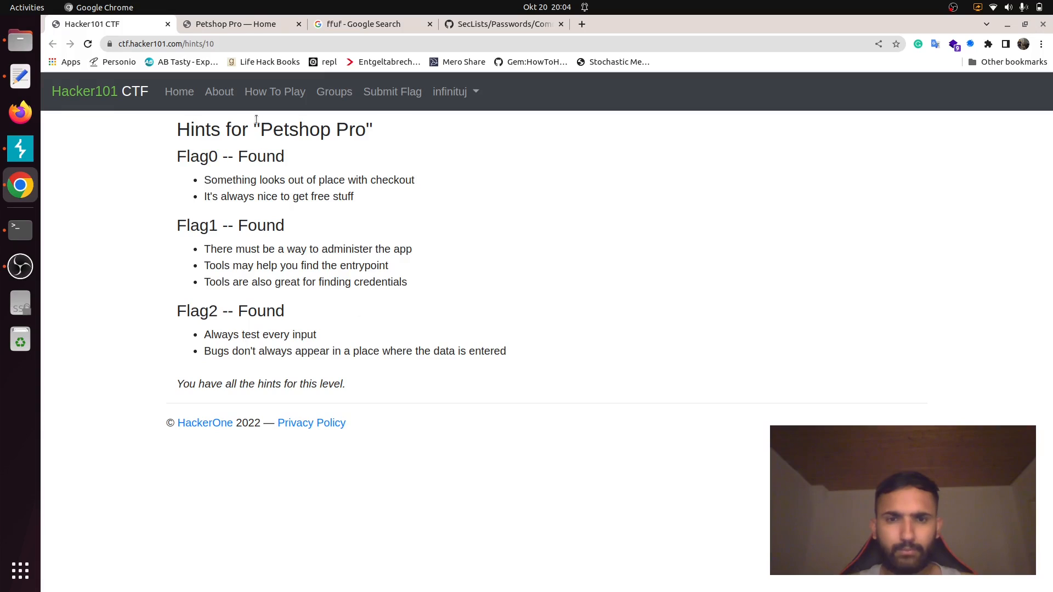
Return to the Petshop Pro store and bring up the Kitten product's edit form.
{"action": "left_click", "coordinate": [235, 24]}
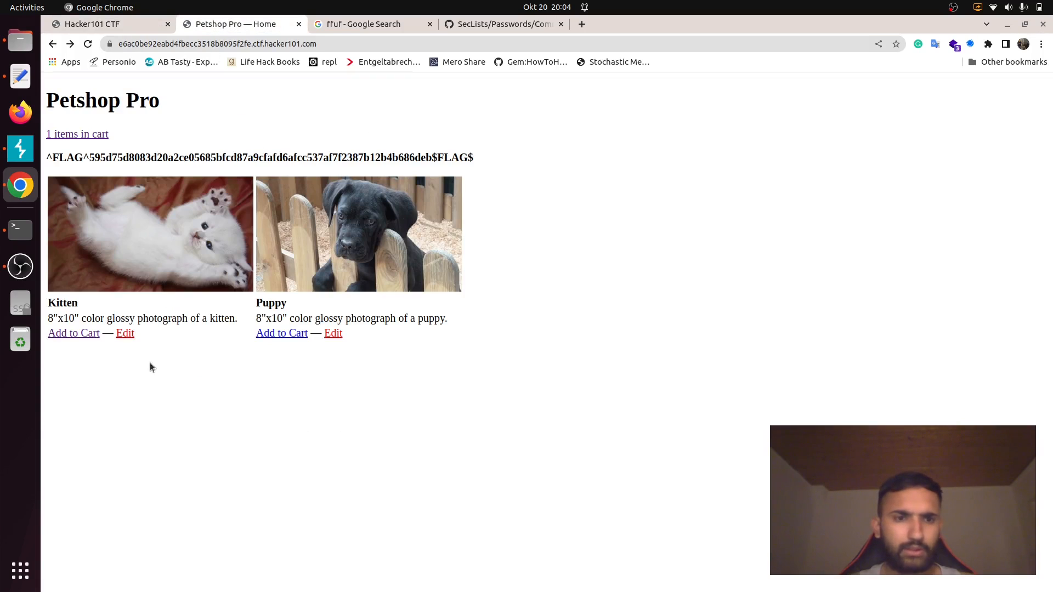
{"action": "left_click", "coordinate": [125, 333]}
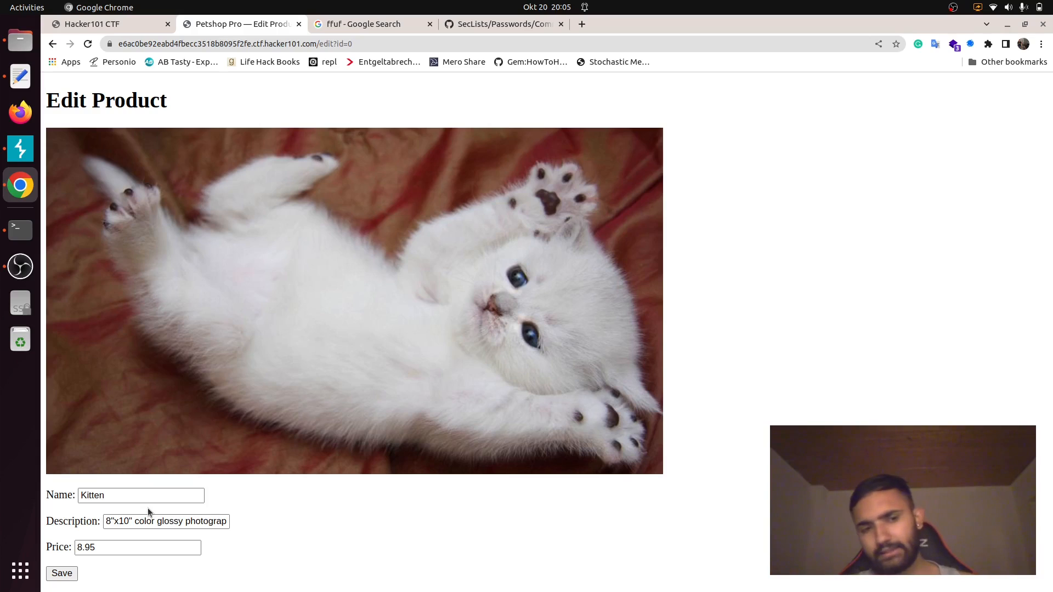
Replace the Kitten's name and description with <script>alert()</script> payloads.
{"action": "left_click", "coordinate": [140, 495]}
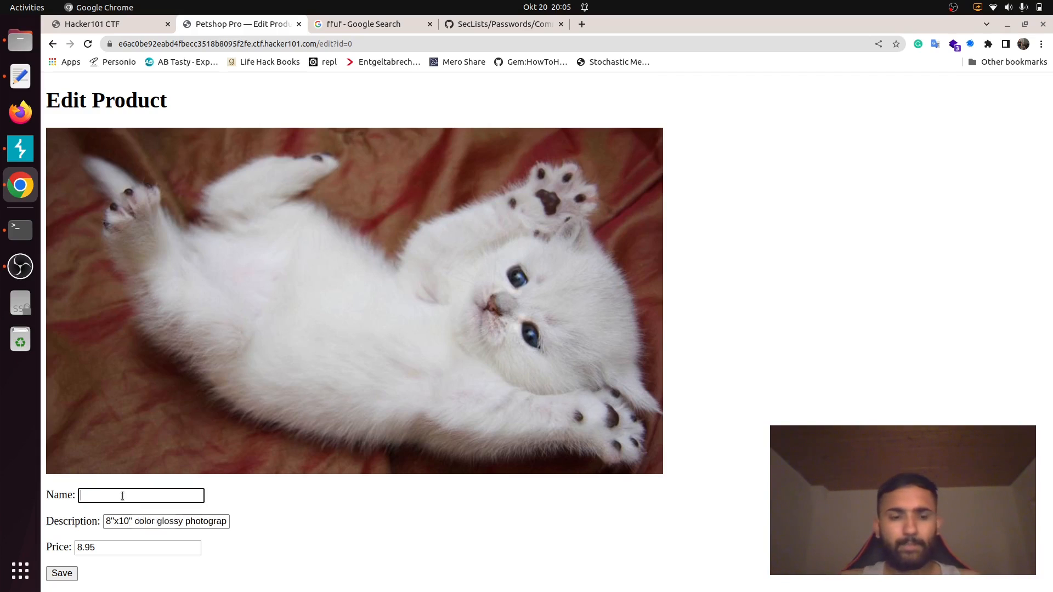
{"action": "type", "text": "<script>alert()</script>"}
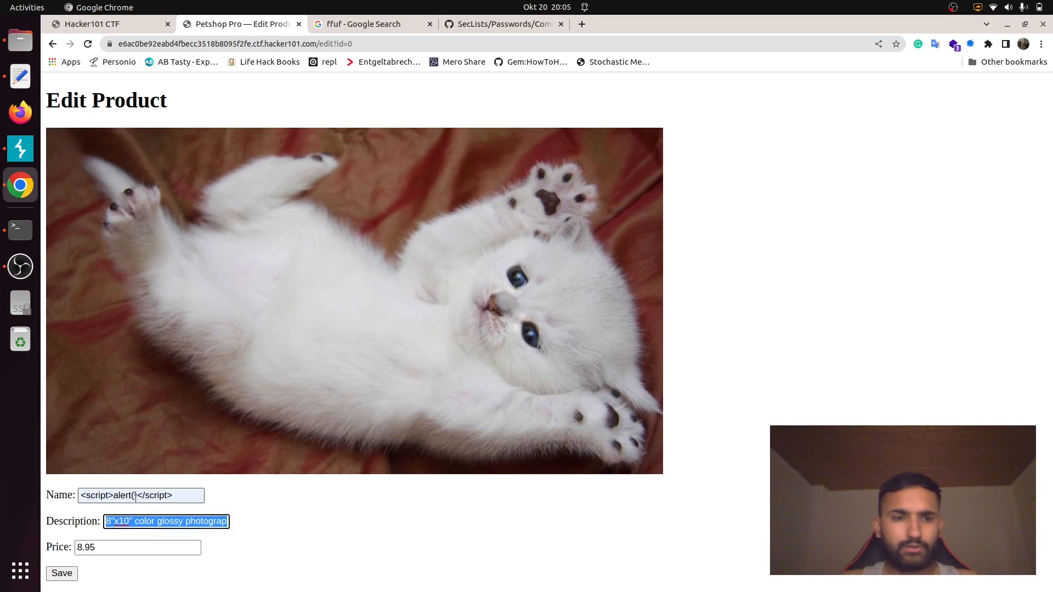
{"action": "left_click", "coordinate": [134, 495]}
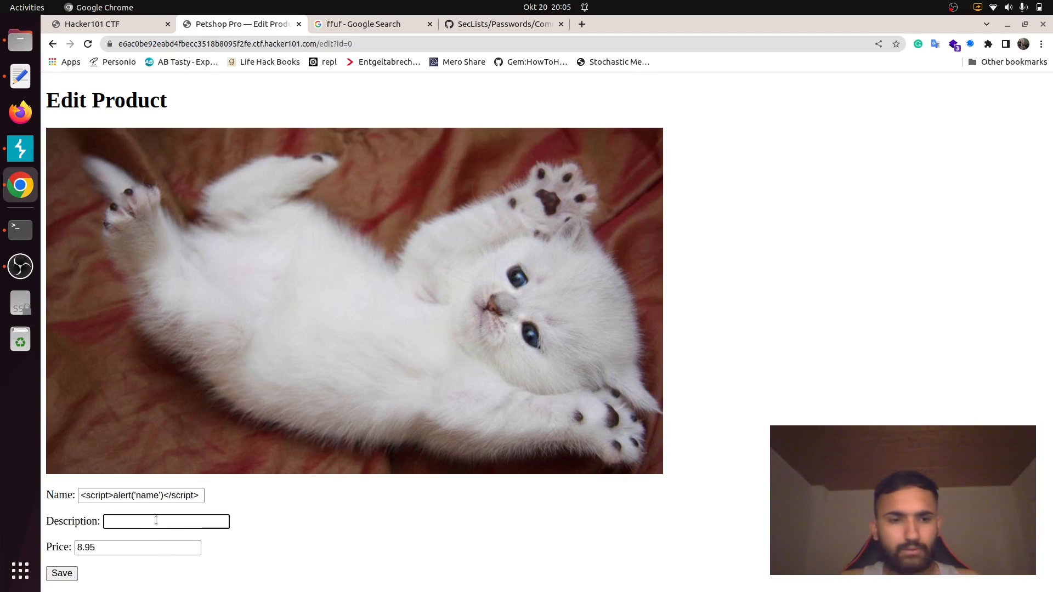
{"action": "type", "text": "<script>alert()</script>"}
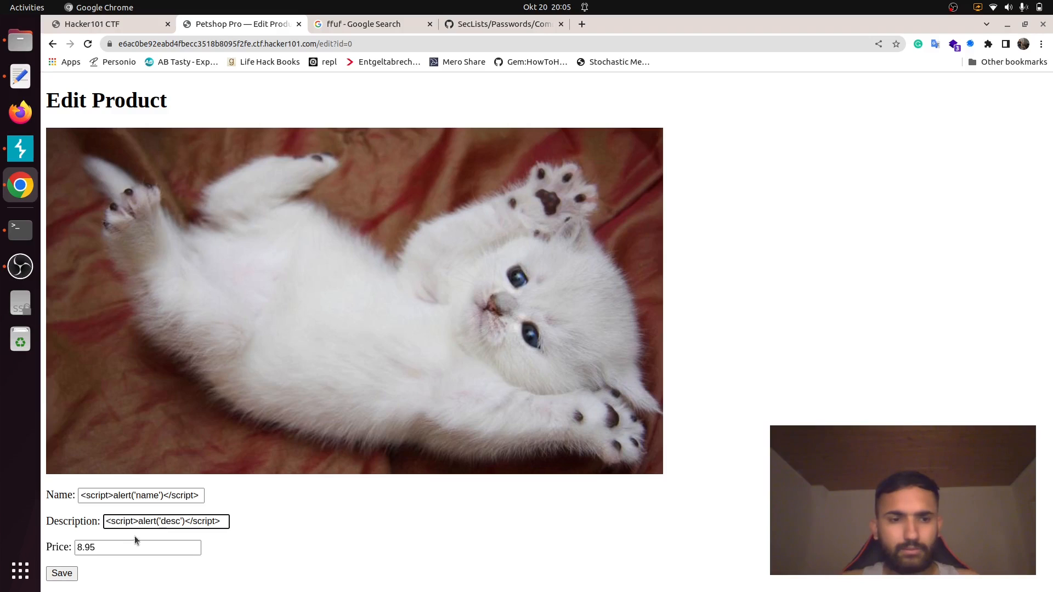
{"action": "left_click", "coordinate": [137, 547]}
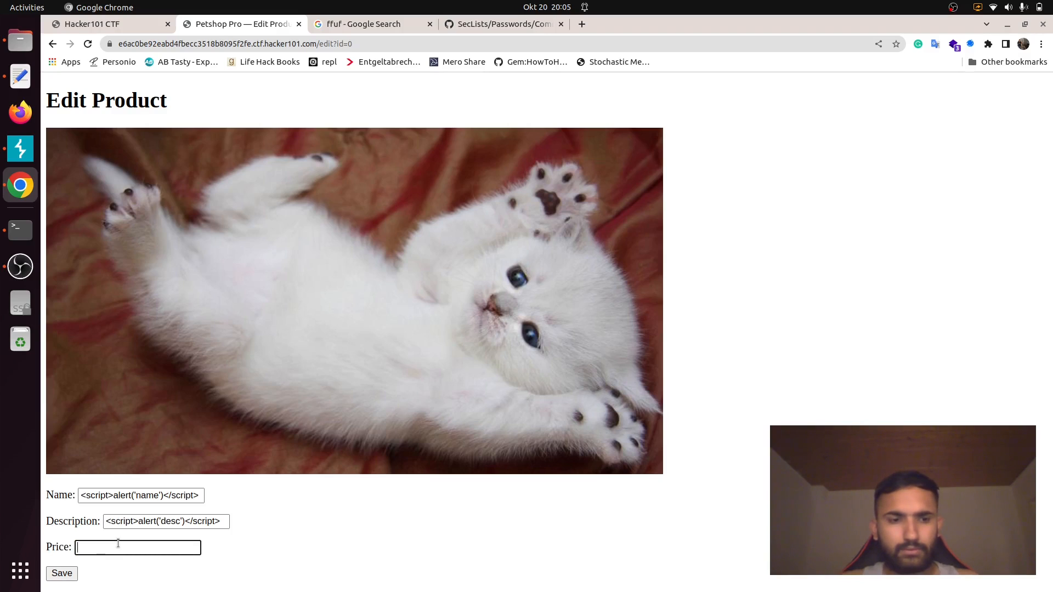
{"action": "type", "text": "<script>alert()</script>"}
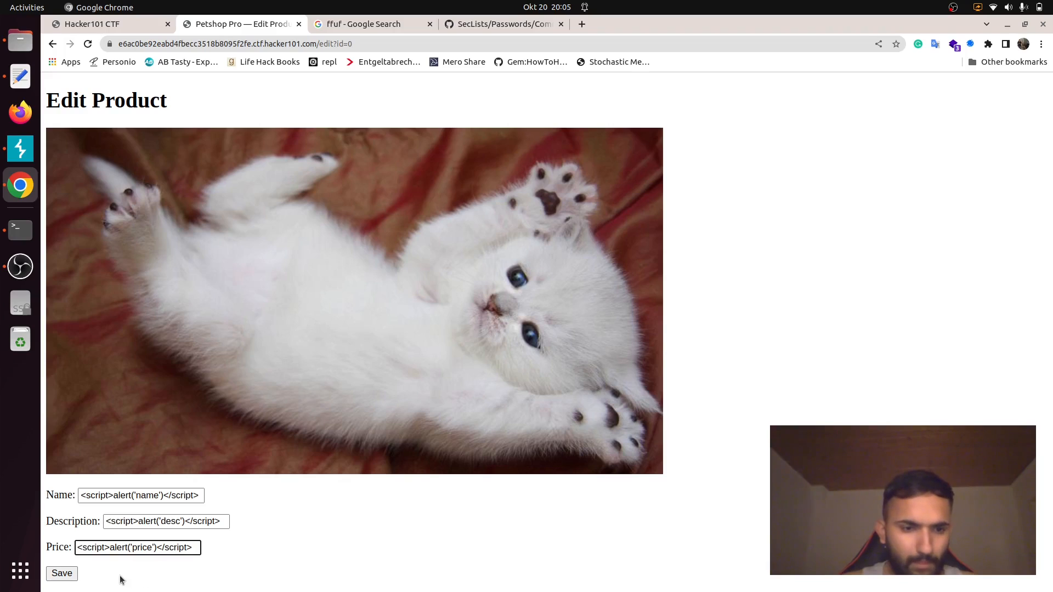
{"action": "left_click", "coordinate": [61, 573]}
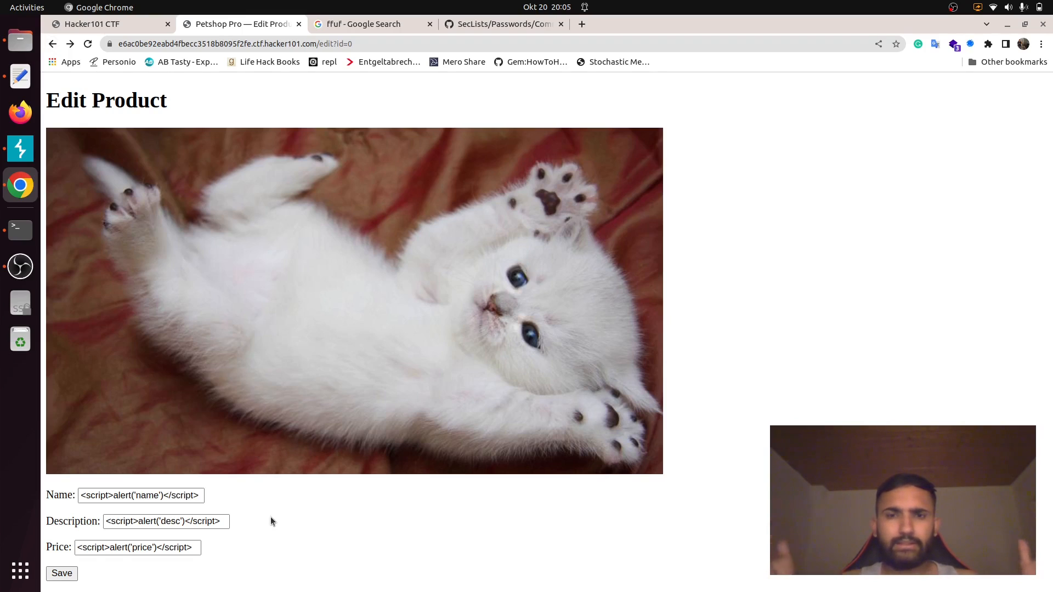
{"action": "mouse_move", "coordinate": [77, 532]}
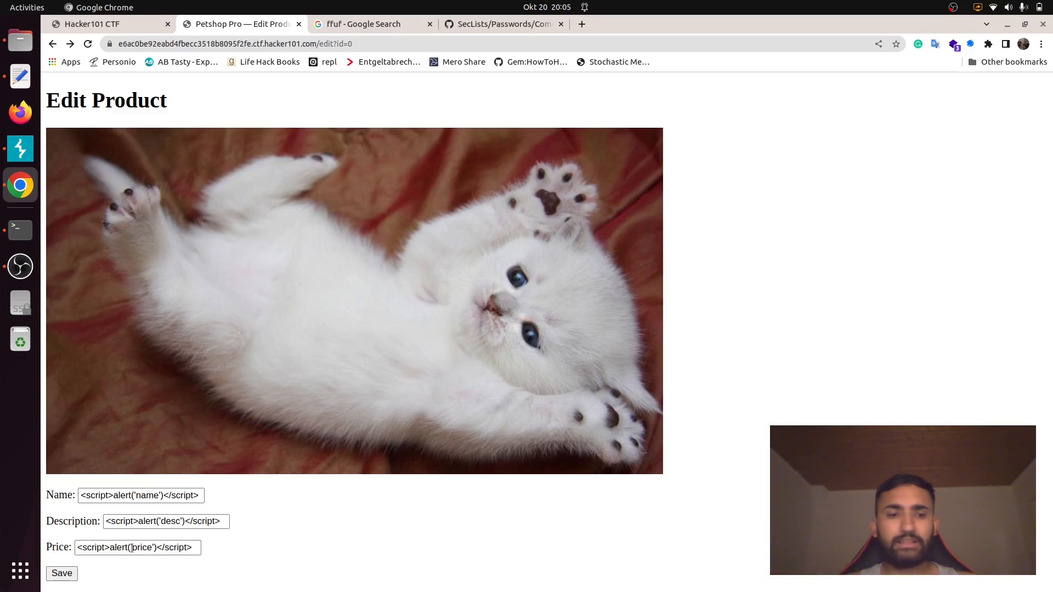
Set the Kitten's price to 0 and save the edited product.
{"action": "double_click", "coordinate": [142, 547]}
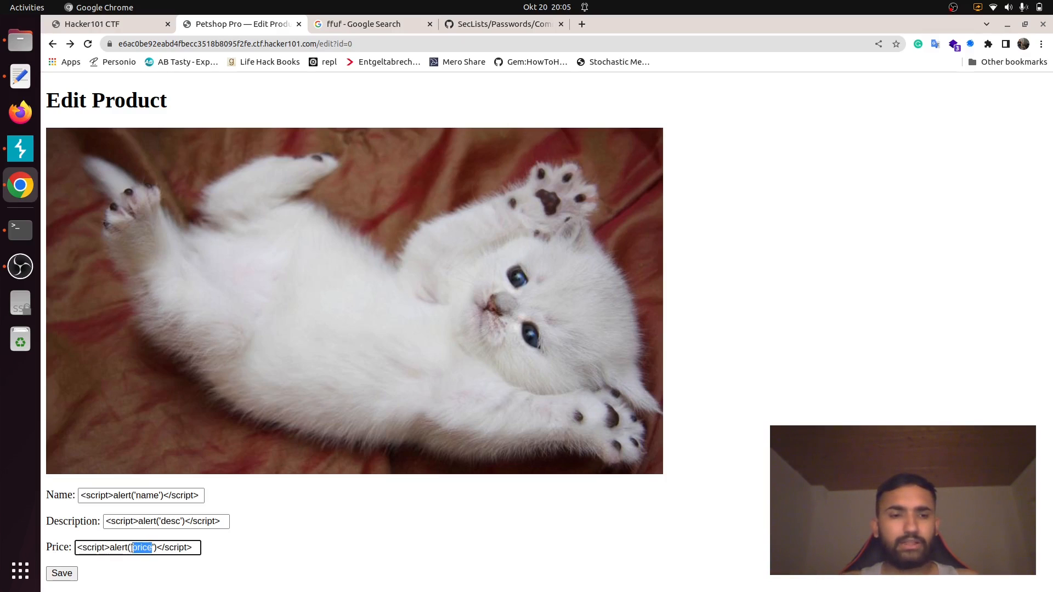
{"action": "type", "text": "0"}
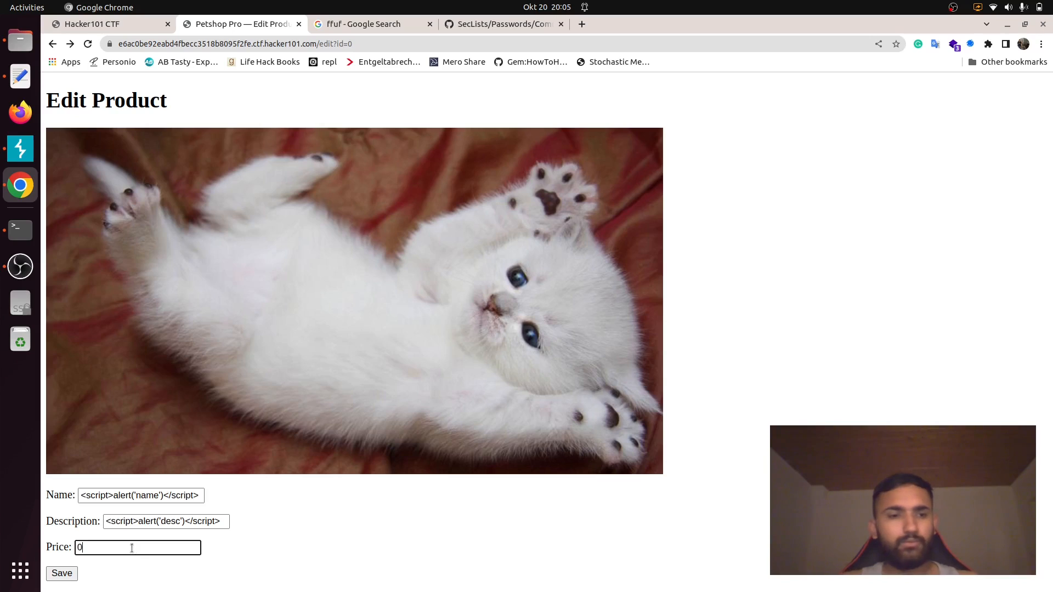
{"action": "left_click", "coordinate": [62, 574]}
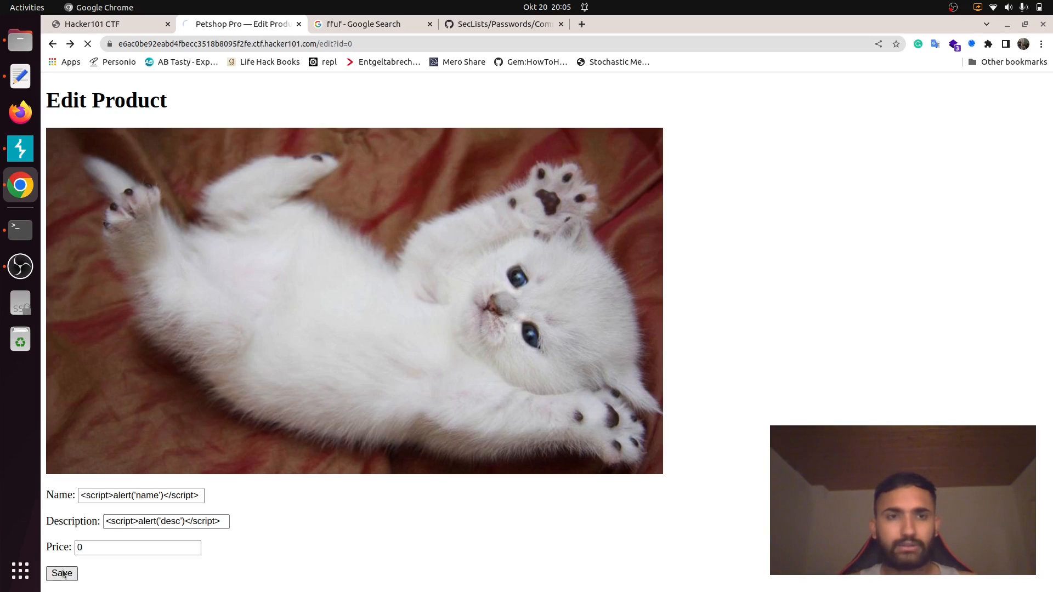
{"action": "left_click", "coordinate": [62, 574]}
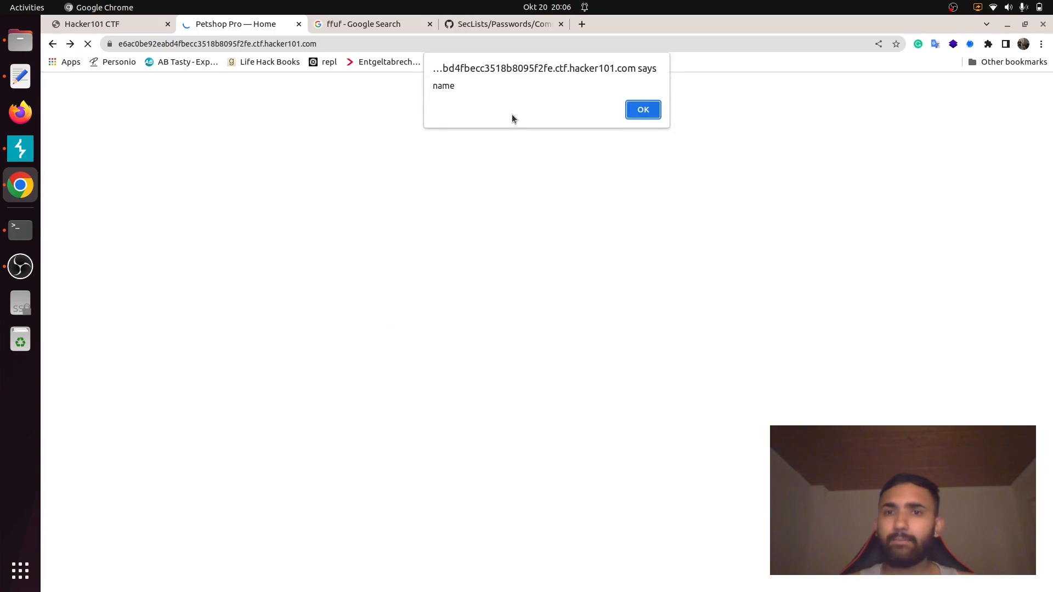
Dismiss the alerts and add the tampered Kitten to the cart until the Shopping Cart shows the flag.
{"action": "left_click", "coordinate": [643, 110]}
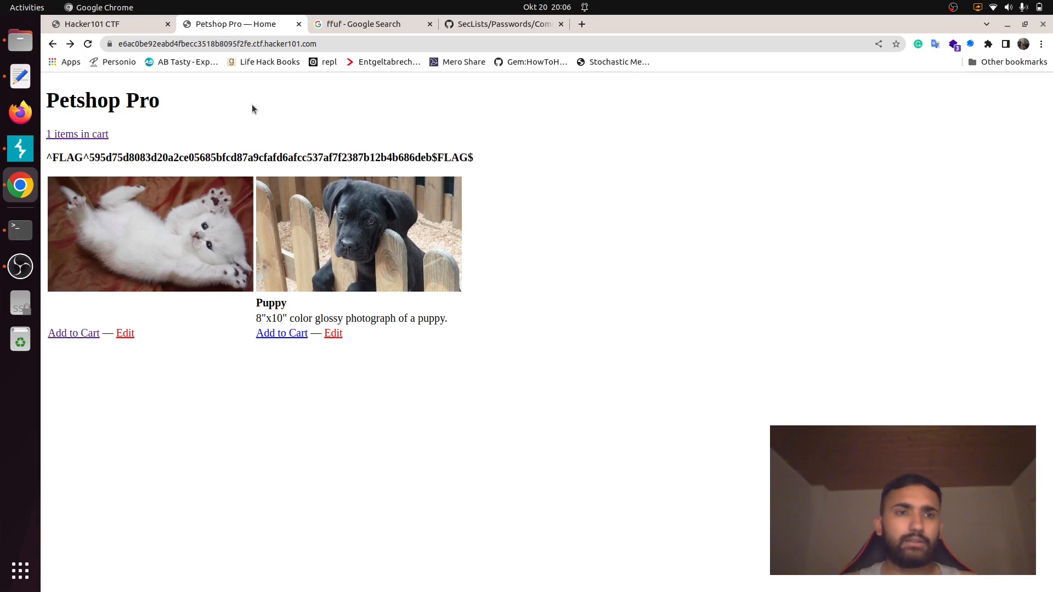
{"action": "mouse_move", "coordinate": [84, 333]}
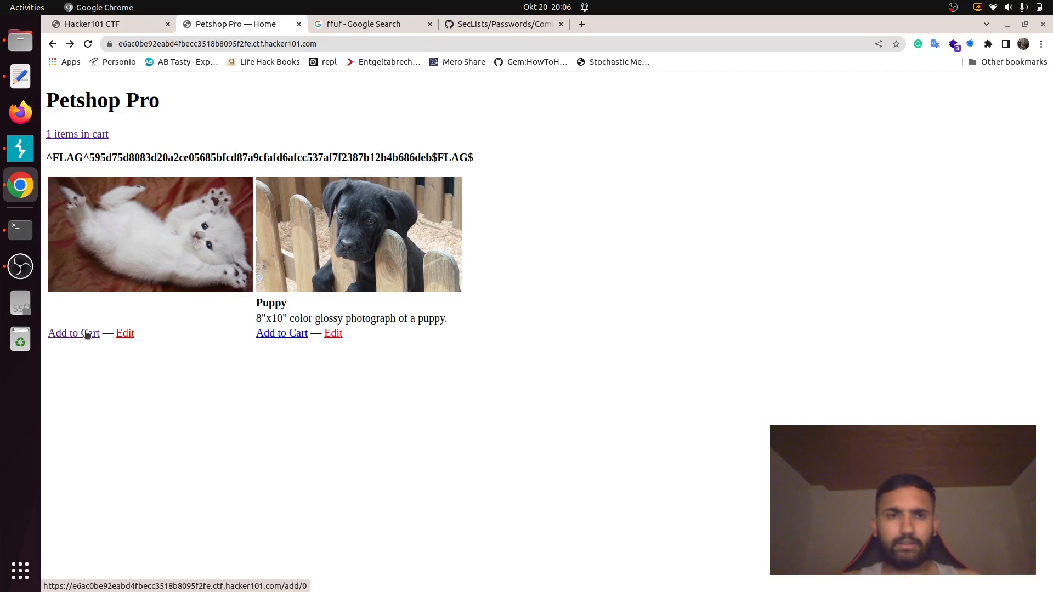
{"action": "left_click", "coordinate": [73, 334]}
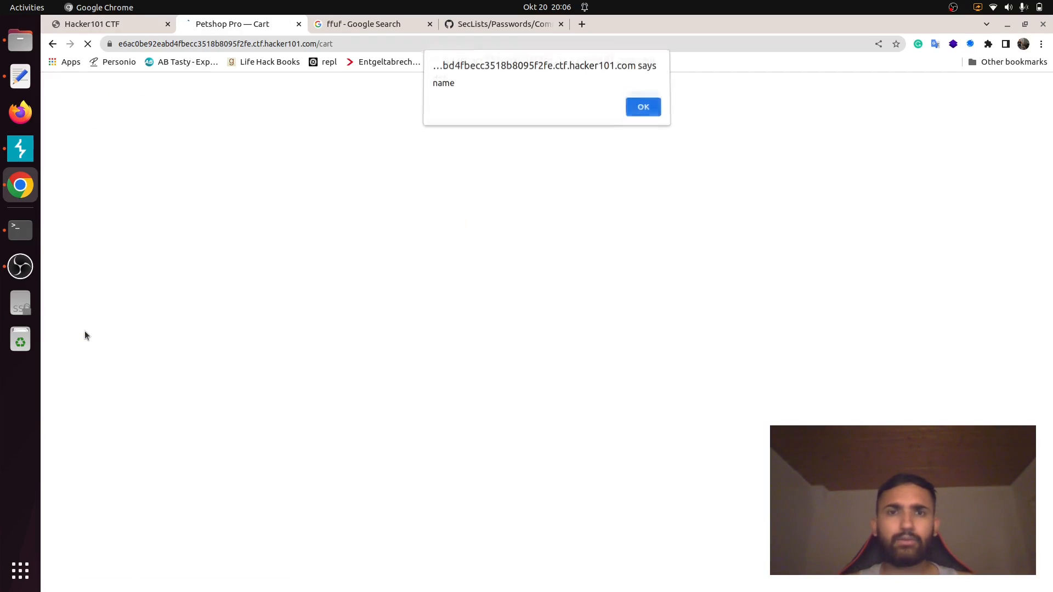
{"action": "left_click", "coordinate": [643, 107]}
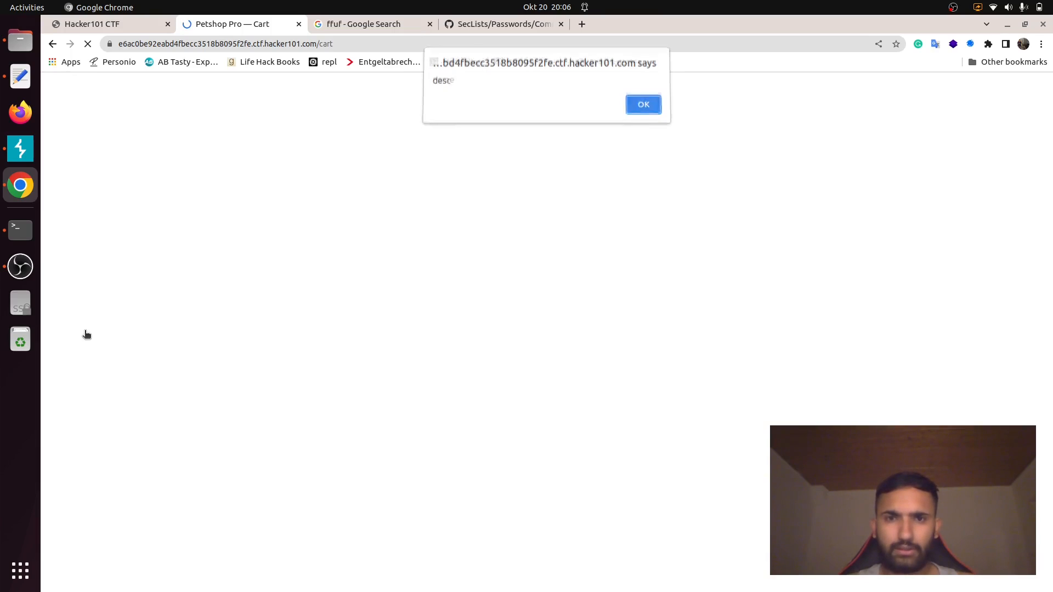
{"action": "left_click", "coordinate": [643, 104]}
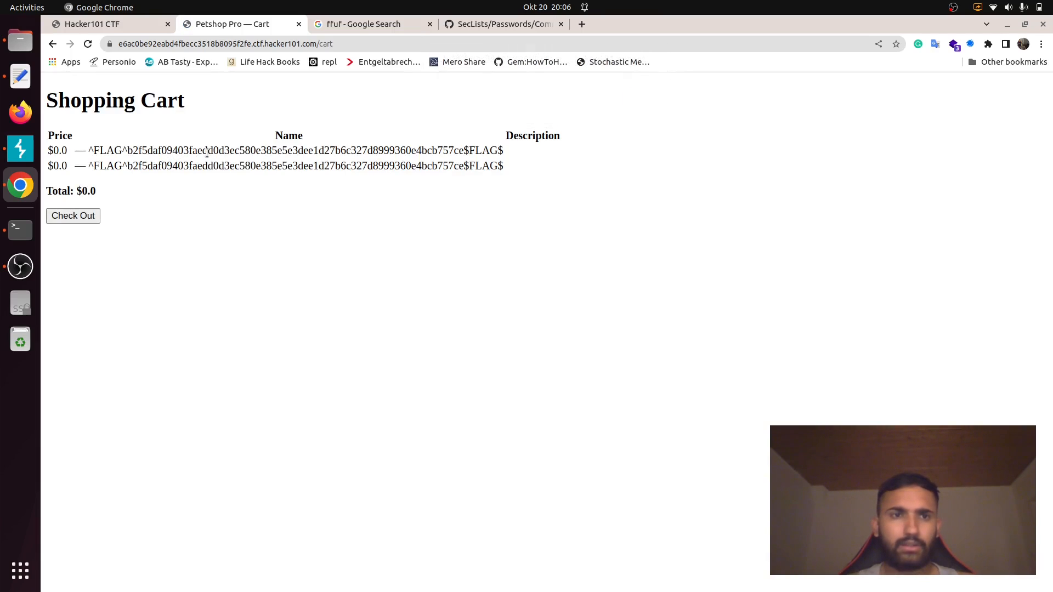